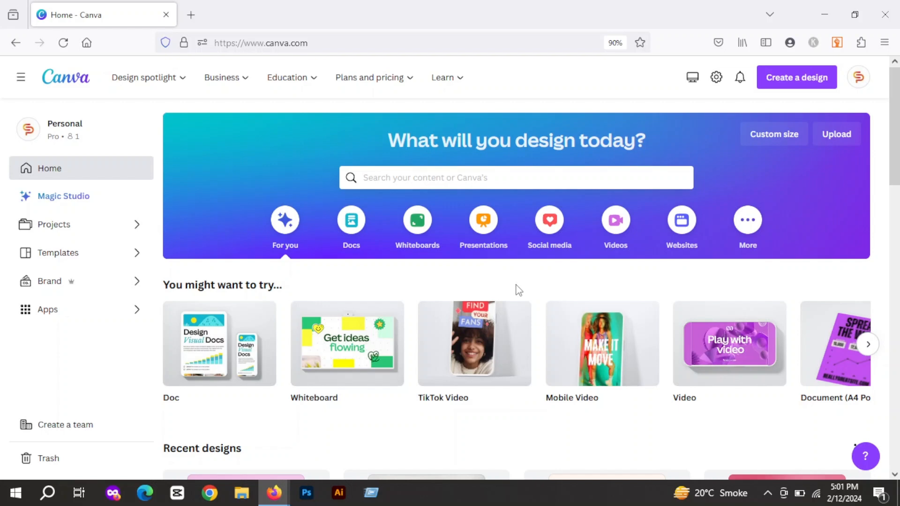
{"action": "mouse_move", "coordinate": [474, 356]}
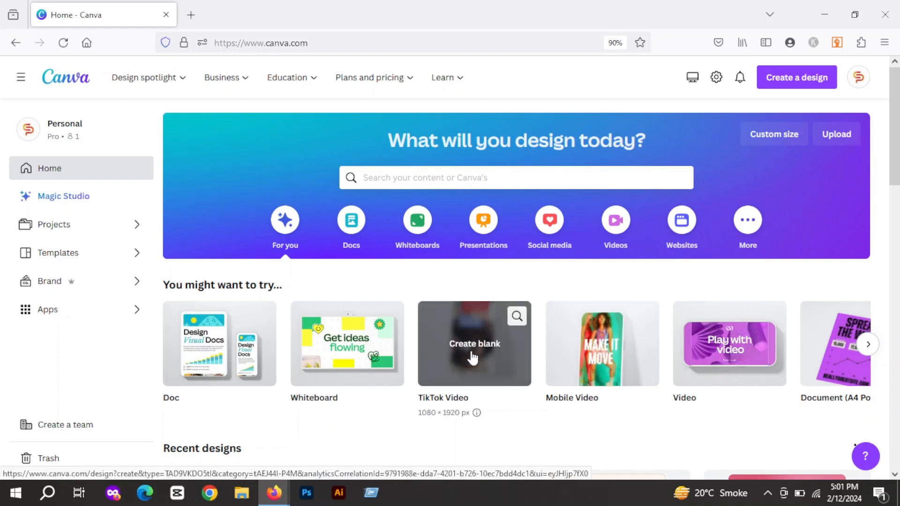
Create a blank TikTok-size mobile video design and scroll through the suggested templates.
{"action": "left_click", "coordinate": [601, 343]}
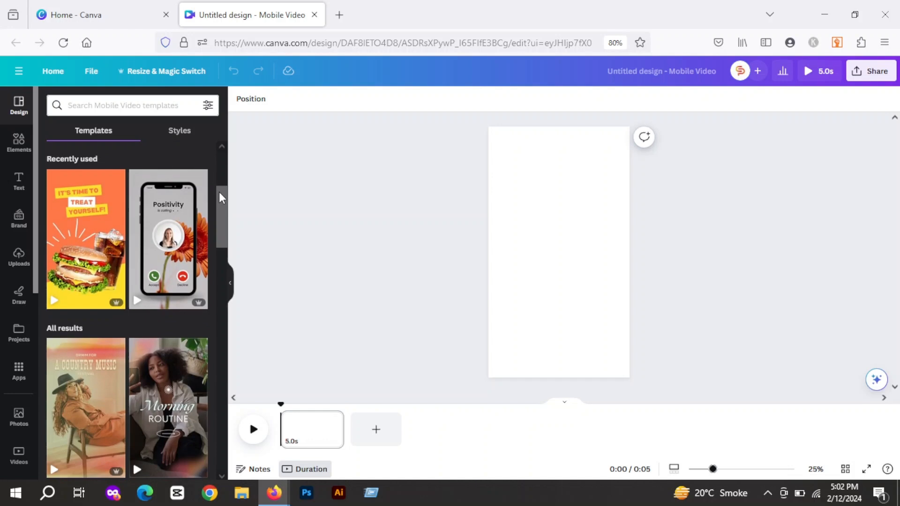
{"action": "scroll", "scroll_direction": "down", "scroll_amount": 3}
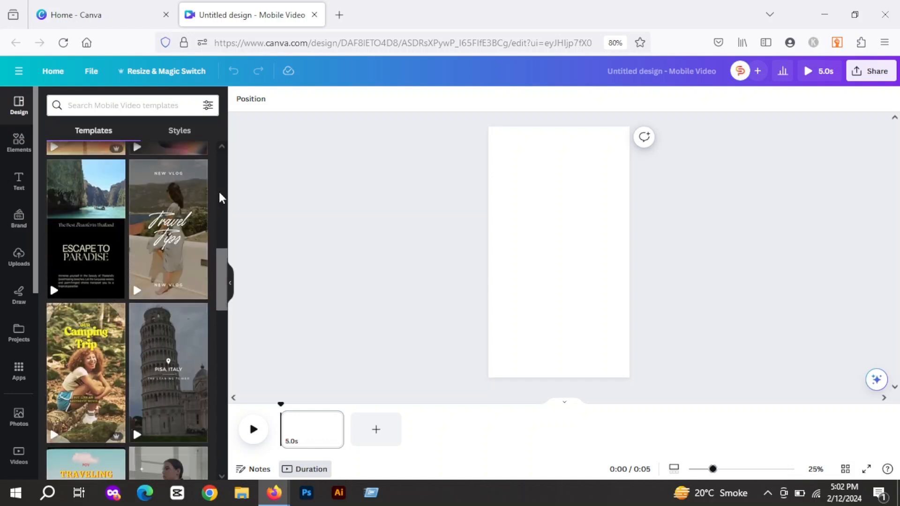
{"action": "scroll", "scroll_direction": "up", "scroll_amount": 3}
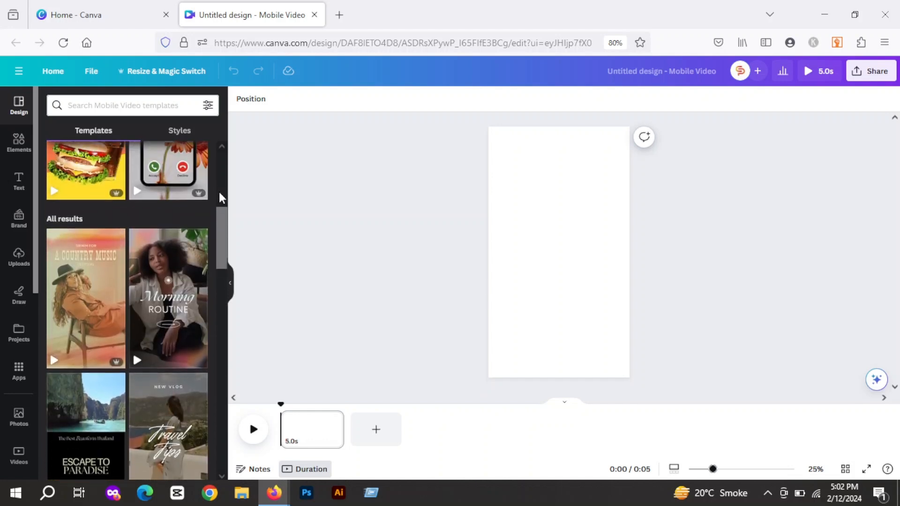
{"action": "scroll", "scroll_direction": "up", "scroll_amount": 3}
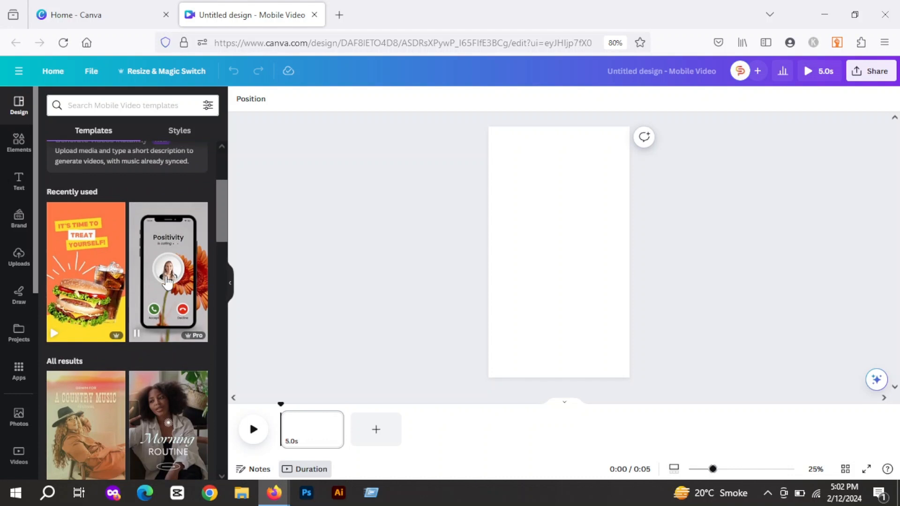
Apply all 3 pages of the orange-and-yellow burger template and preview the 16-second video.
{"action": "left_click", "coordinate": [85, 272]}
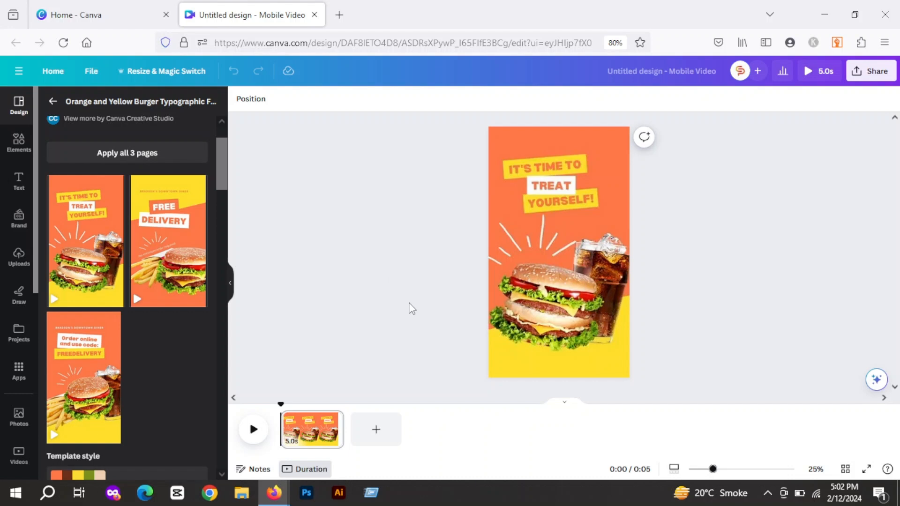
{"action": "left_click", "coordinate": [253, 428]}
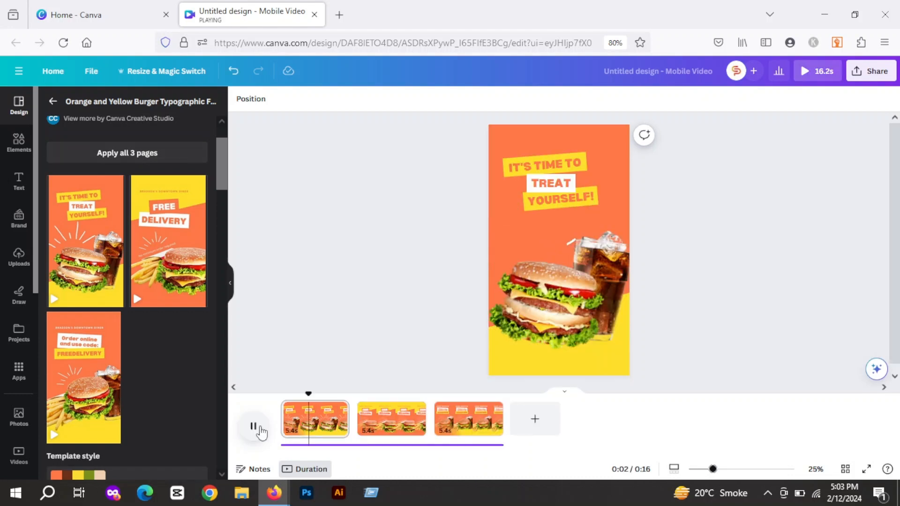
{"action": "left_click", "coordinate": [253, 426]}
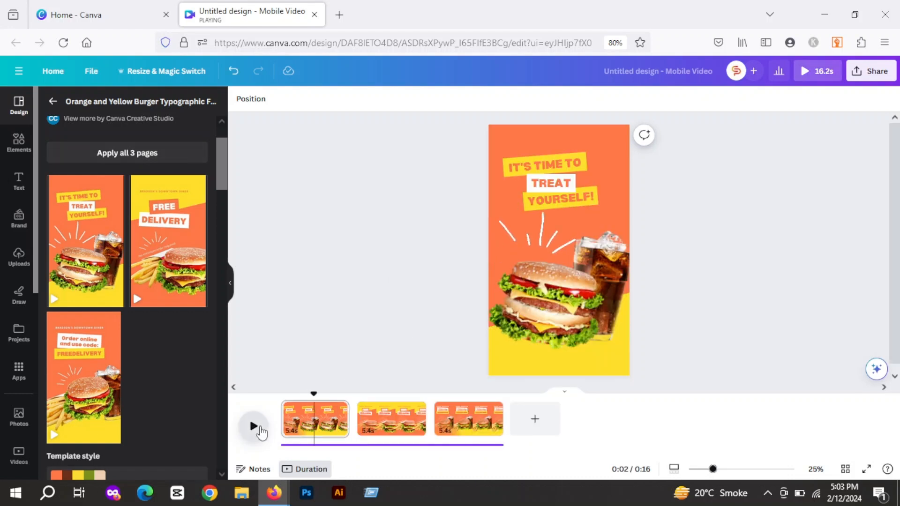
{"action": "left_click", "coordinate": [254, 426]}
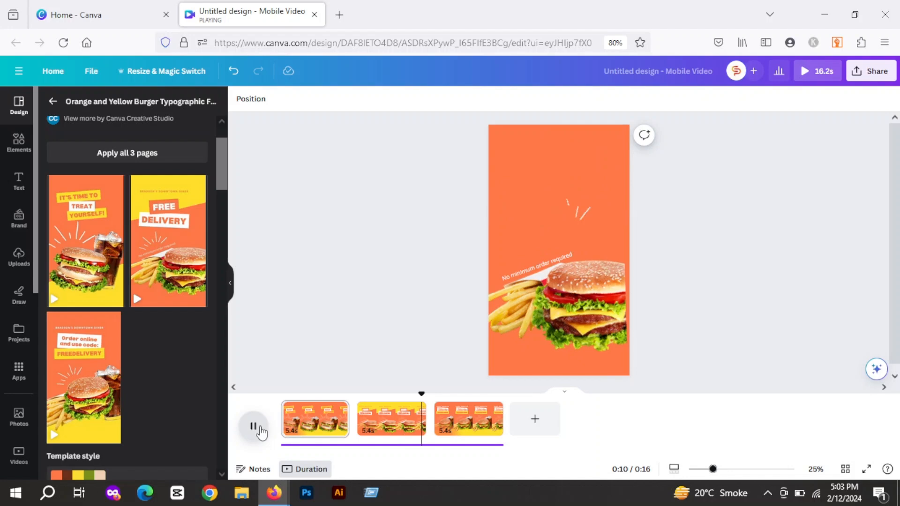
Stop playback and remove the Tumble page animations from all pages.
{"action": "left_click", "coordinate": [253, 426]}
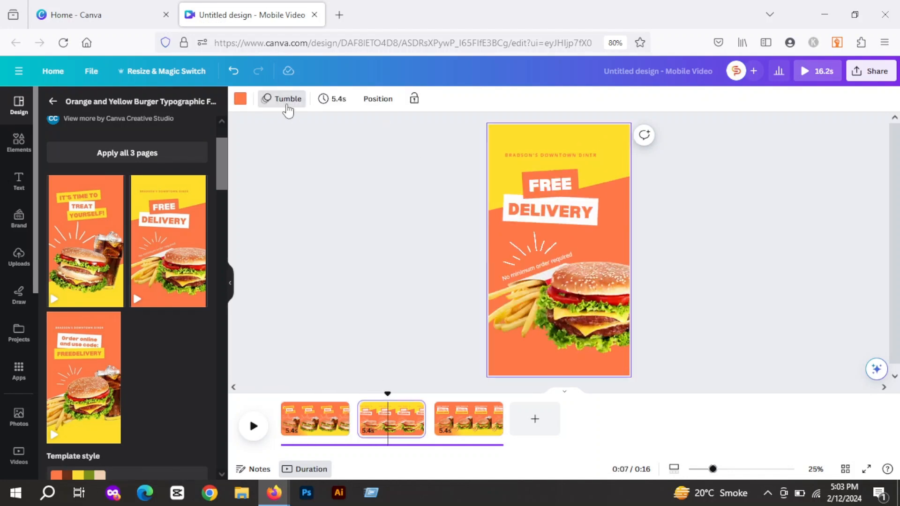
{"action": "left_click", "coordinate": [282, 98]}
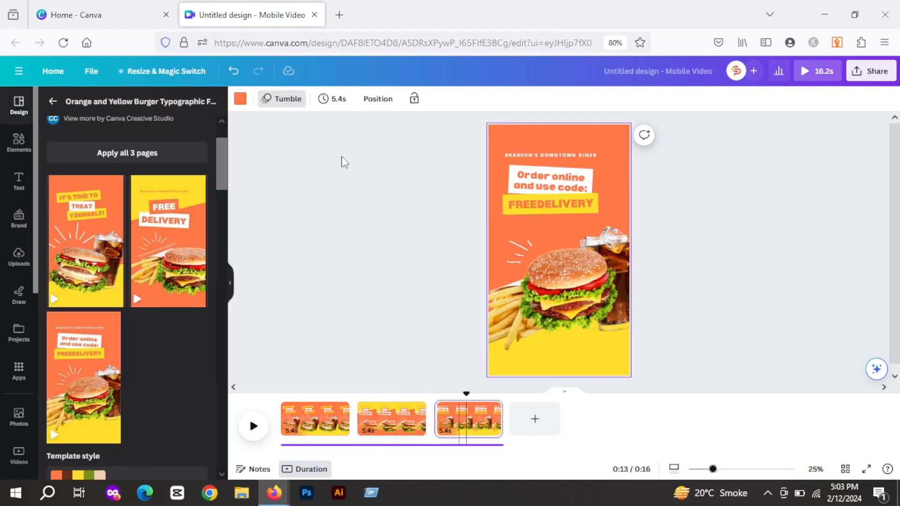
{"action": "left_click", "coordinate": [281, 99]}
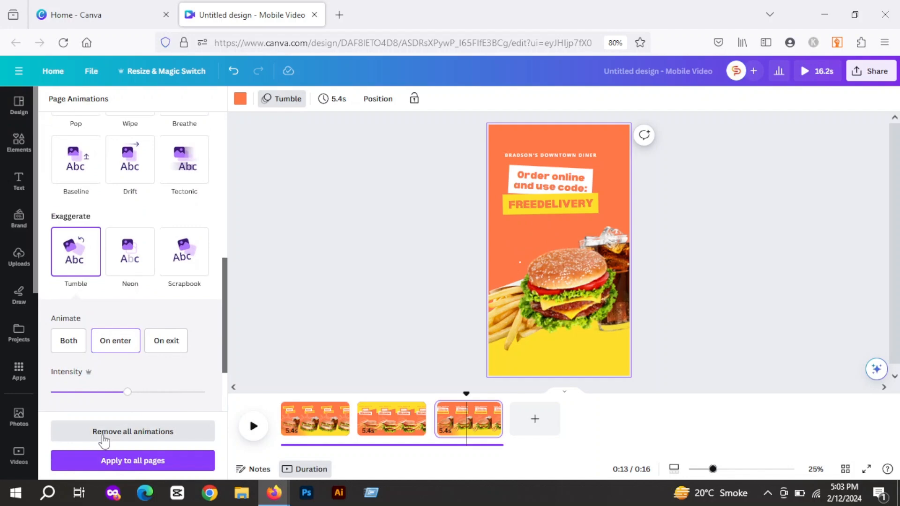
{"action": "left_click", "coordinate": [133, 432]}
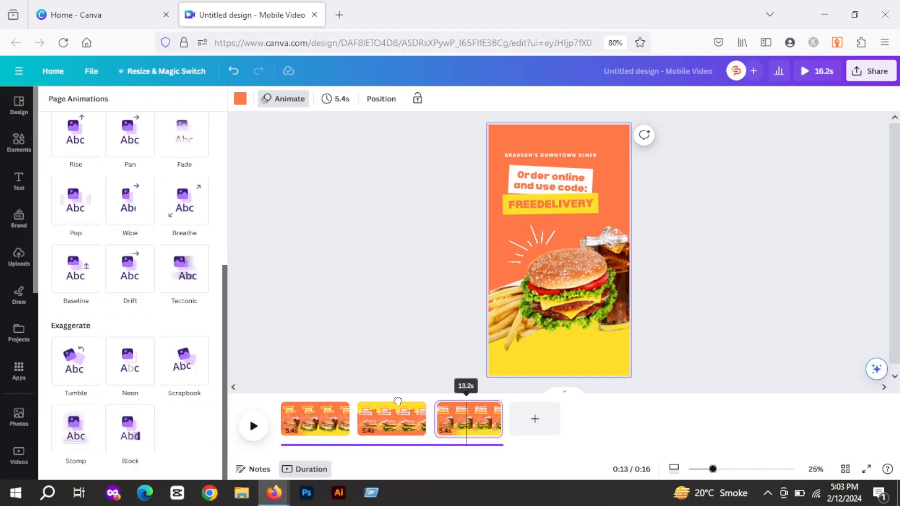
{"action": "left_click", "coordinate": [18, 142]}
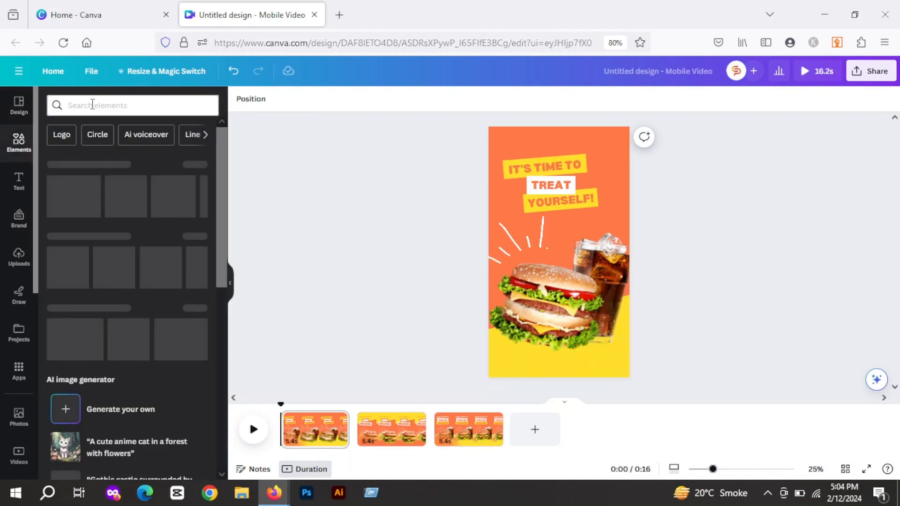
Add a 'burger top' burger-and-fries photo to page 1 and remove its dark background.
{"action": "type", "text": "burge"}
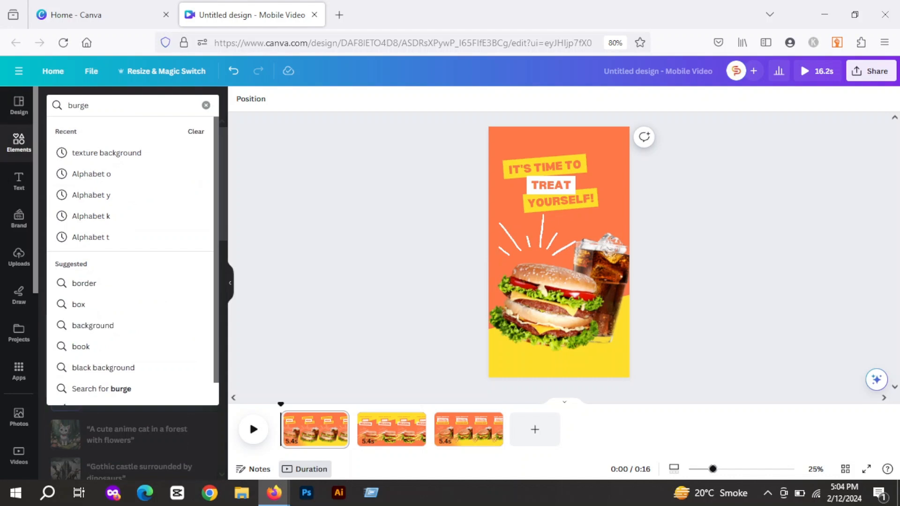
{"action": "type", "text": "burger top"}
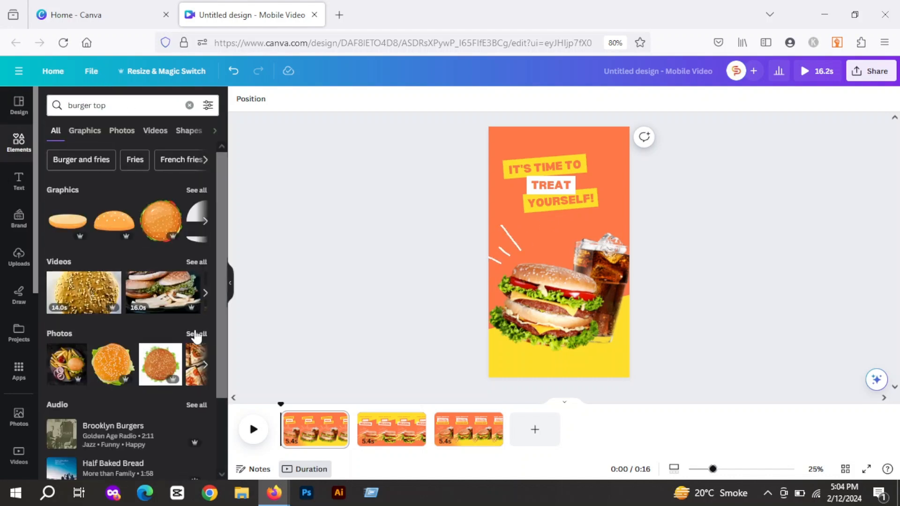
{"action": "left_click", "coordinate": [121, 131]}
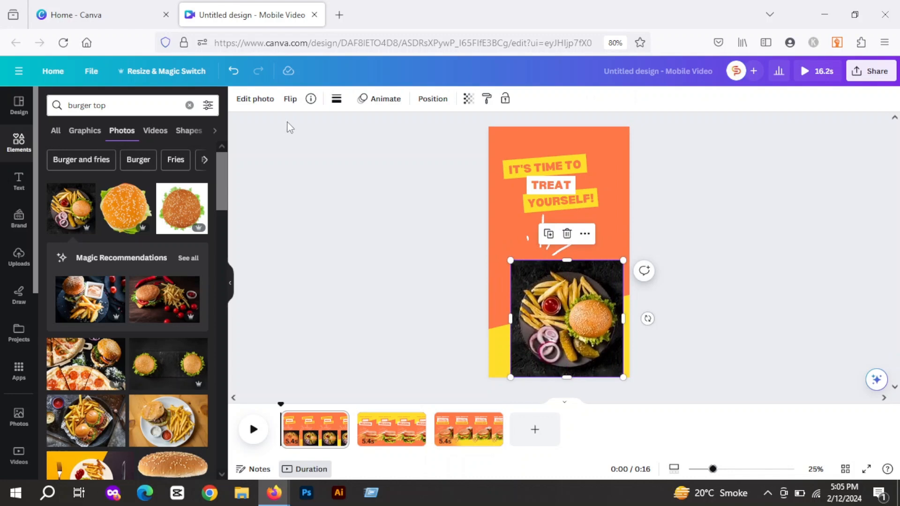
{"action": "left_click", "coordinate": [254, 99]}
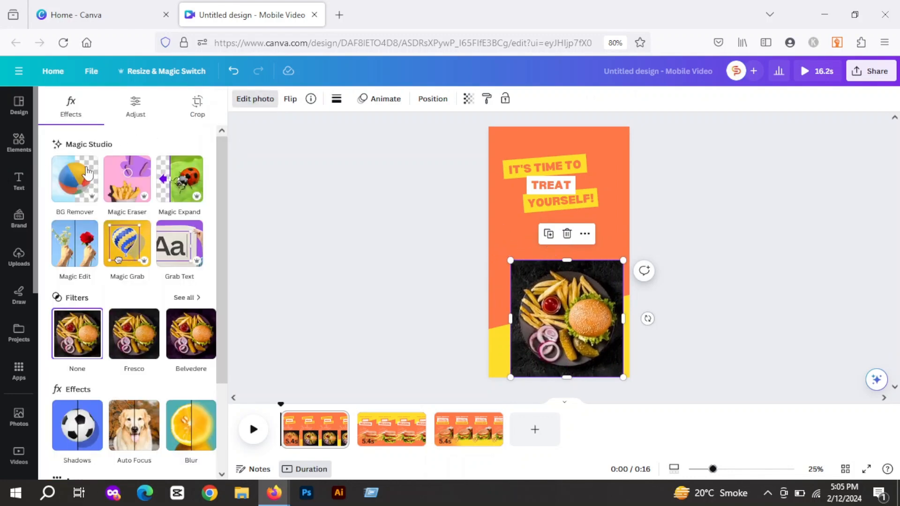
{"action": "left_click", "coordinate": [75, 179]}
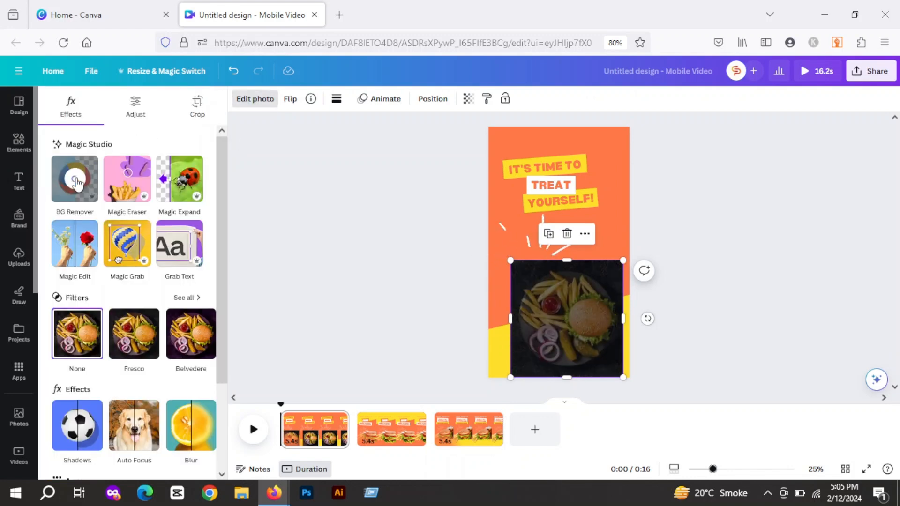
{"action": "left_click", "coordinate": [75, 179]}
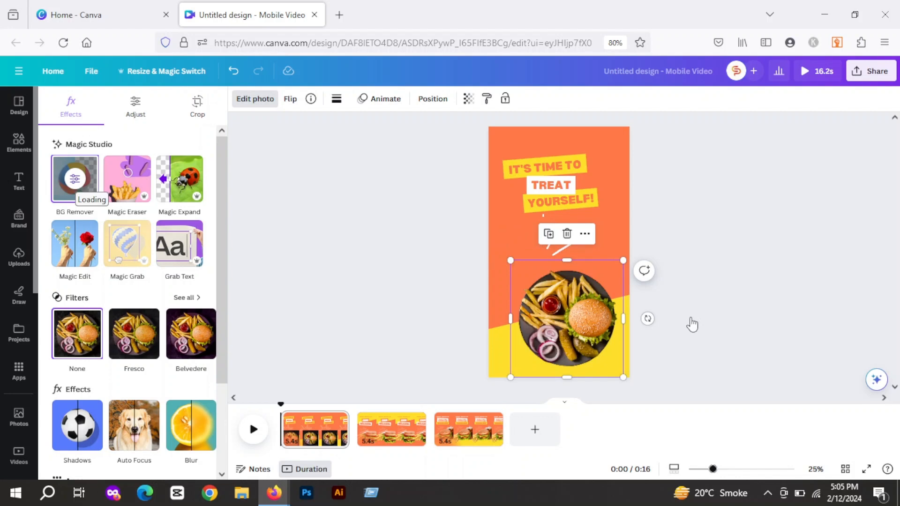
{"action": "left_click", "coordinate": [233, 282]}
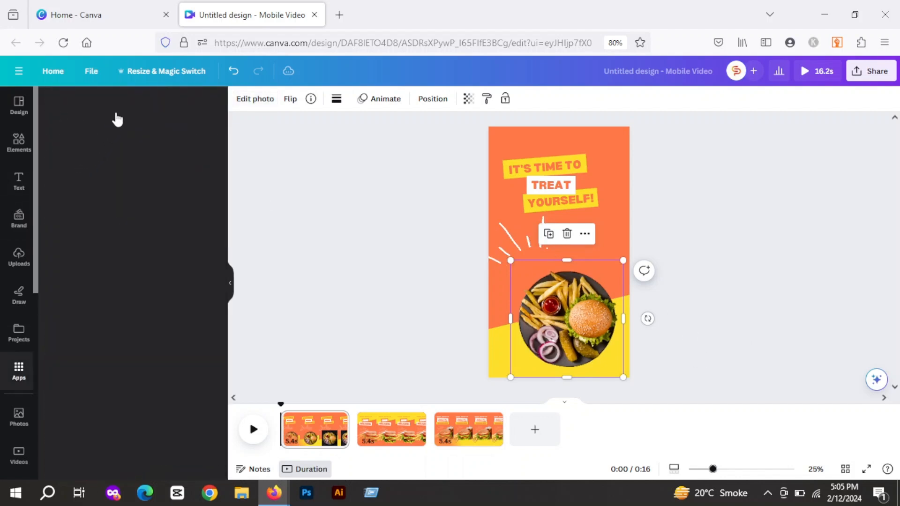
Search the apps for 'background' and open the Background Eraser app.
{"action": "type", "text": "bg"}
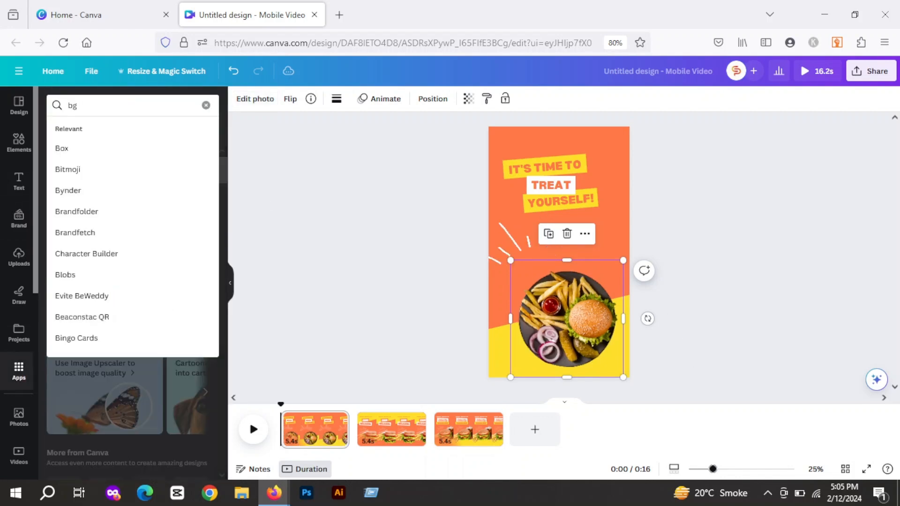
{"action": "type", "text": "background"}
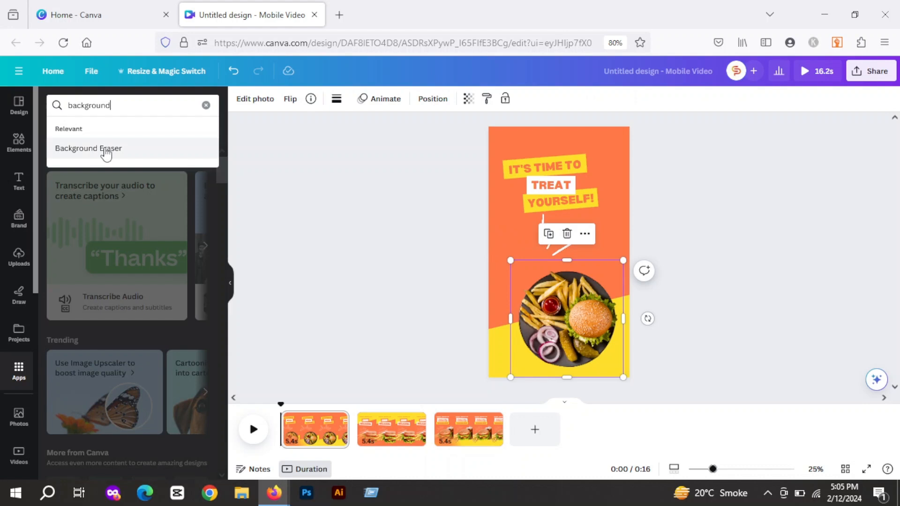
{"action": "left_click", "coordinate": [87, 149]}
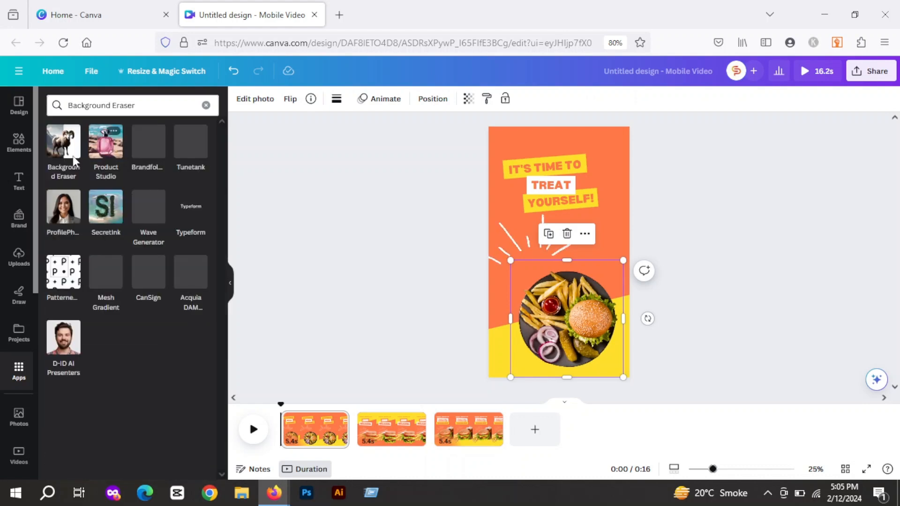
{"action": "left_click", "coordinate": [63, 142]}
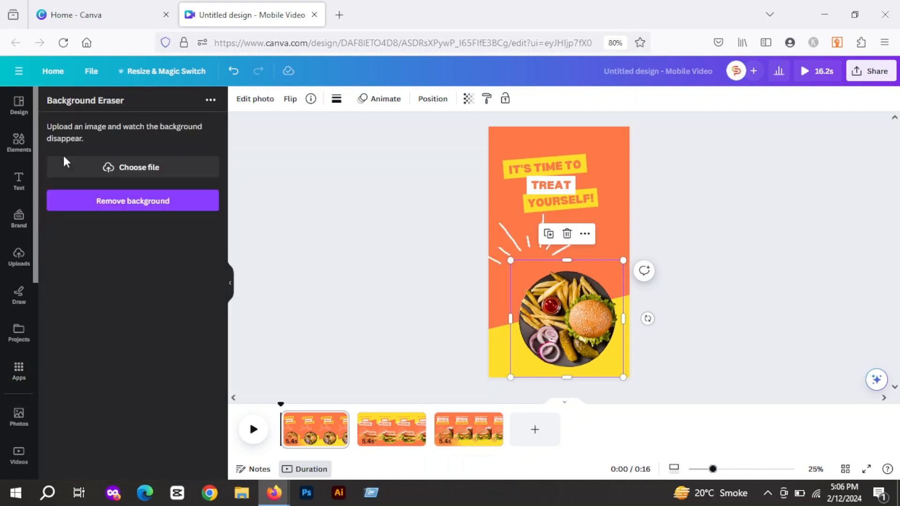
{"action": "mouse_move", "coordinate": [133, 166]}
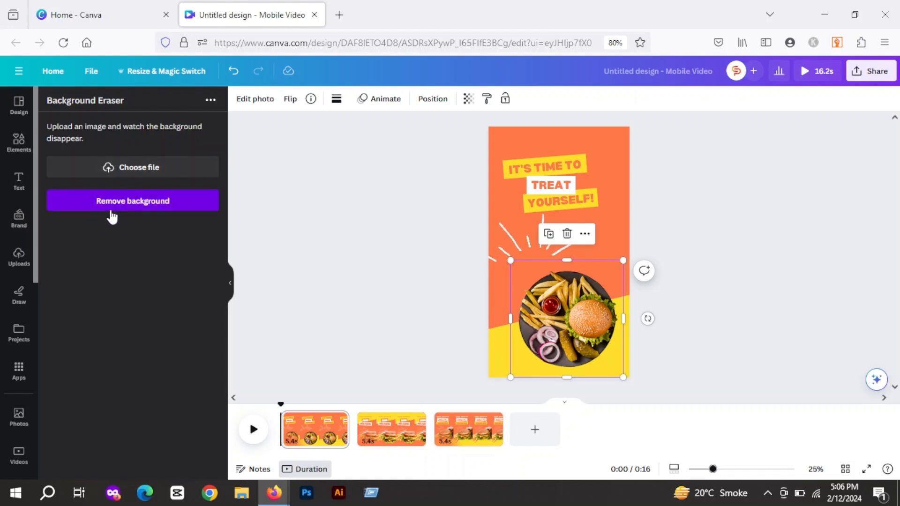
{"action": "mouse_move", "coordinate": [19, 143]}
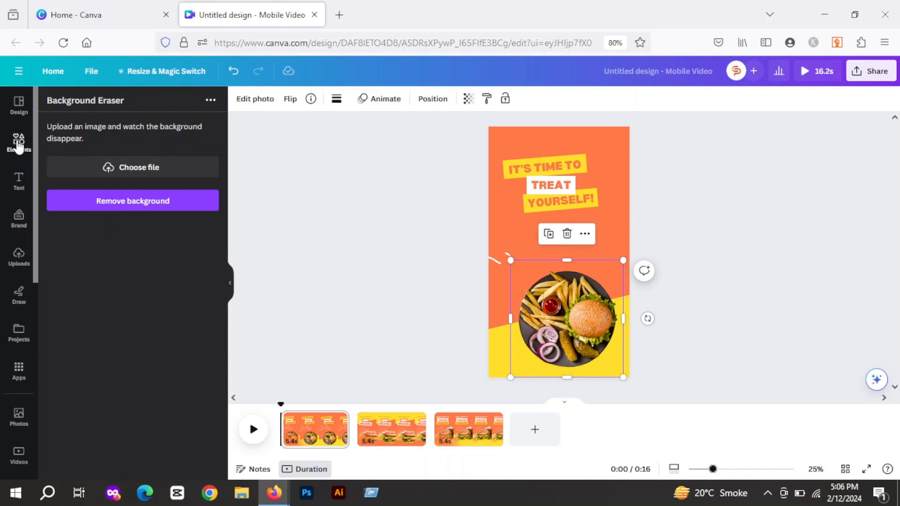
Select the 'It's Time to Treat Yourself' heading and browse its animations toward Tumble.
{"action": "left_click", "coordinate": [19, 143]}
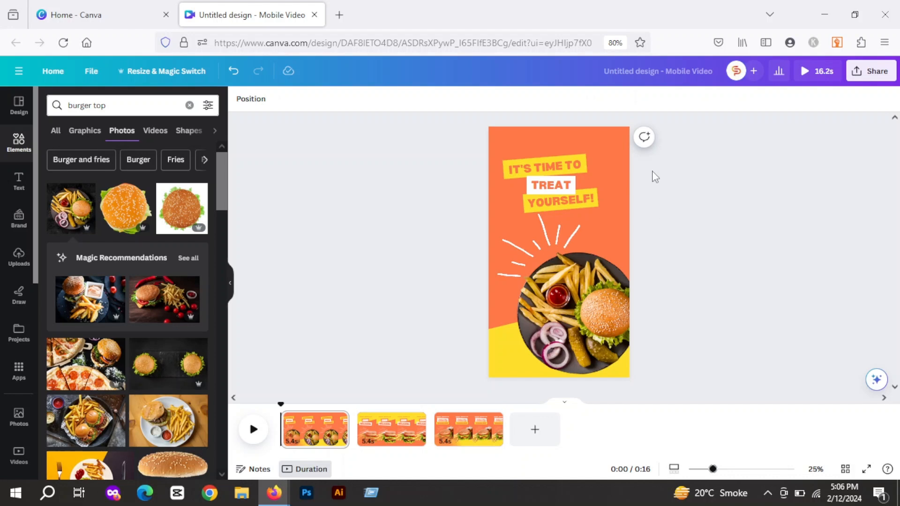
{"action": "left_click", "coordinate": [542, 184]}
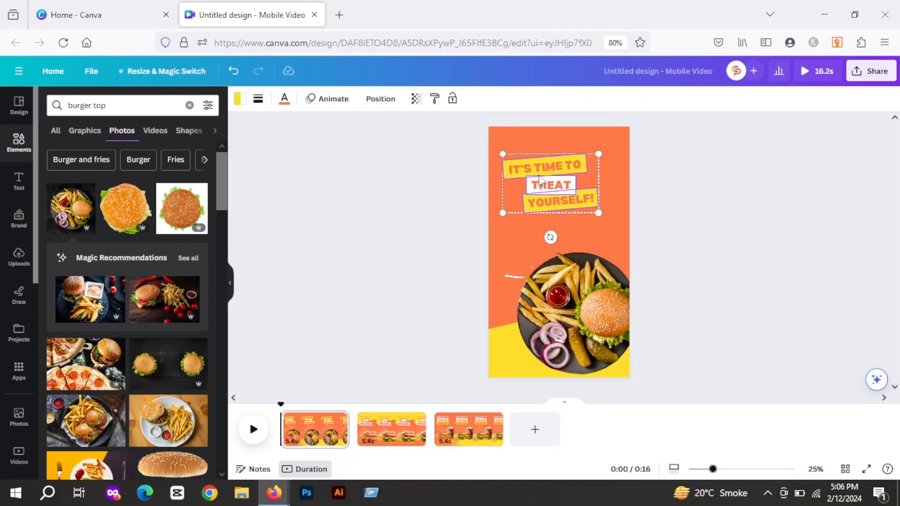
{"action": "left_click", "coordinate": [331, 98]}
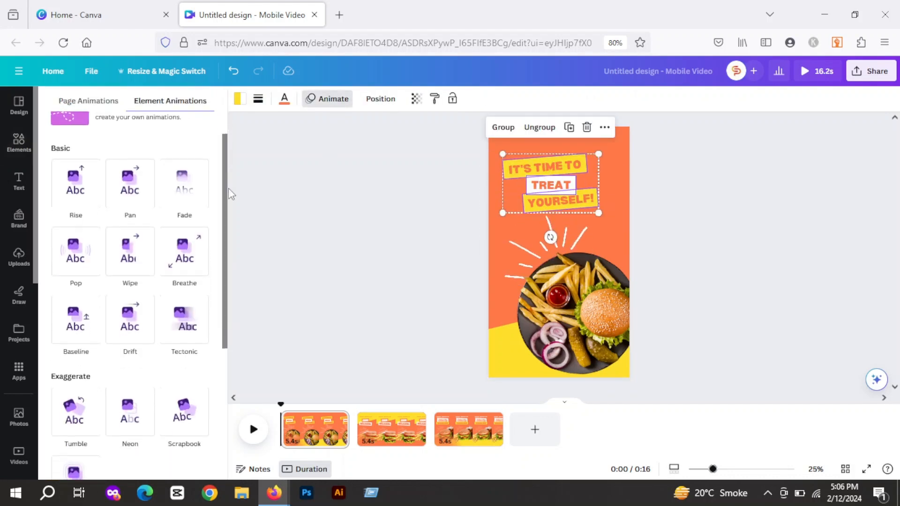
{"action": "scroll", "scroll_direction": "down", "scroll_amount": 3}
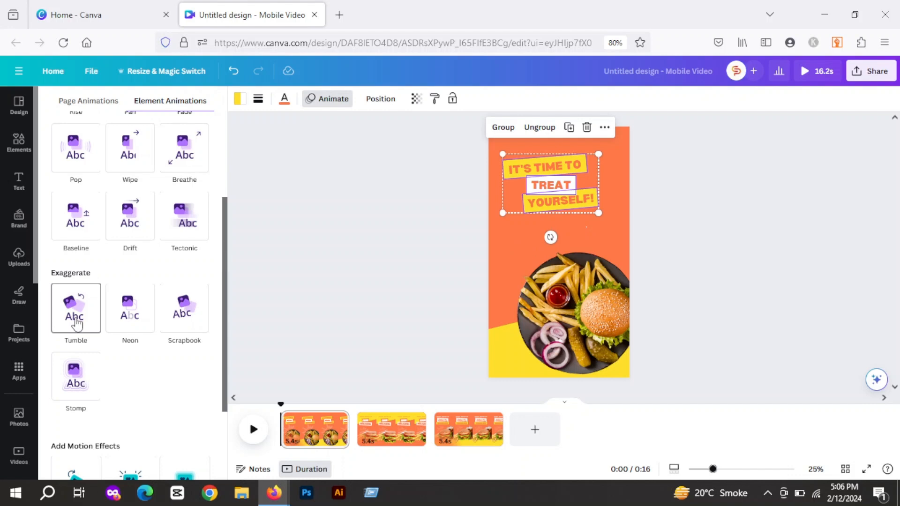
{"action": "left_click", "coordinate": [18, 142]}
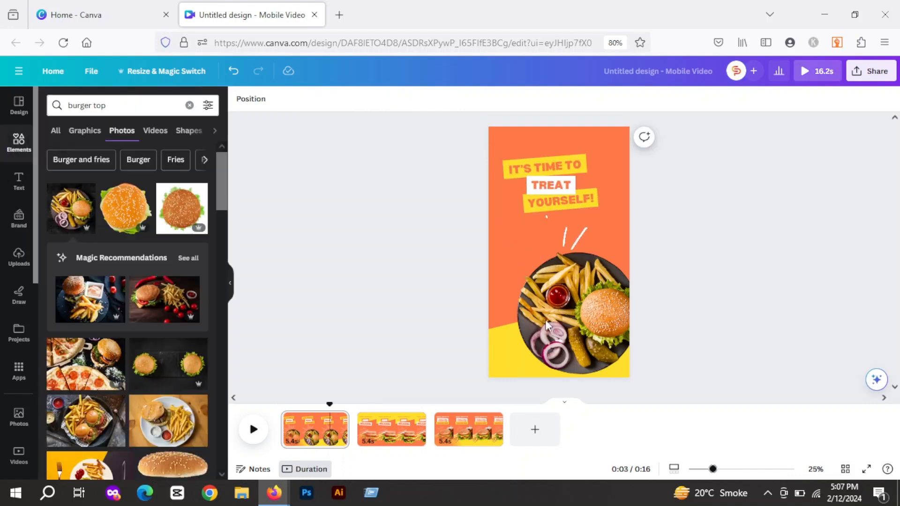
Place the plate photo on the Free Delivery page lower left, rotated, with tilted ray lines.
{"action": "left_click", "coordinate": [563, 310]}
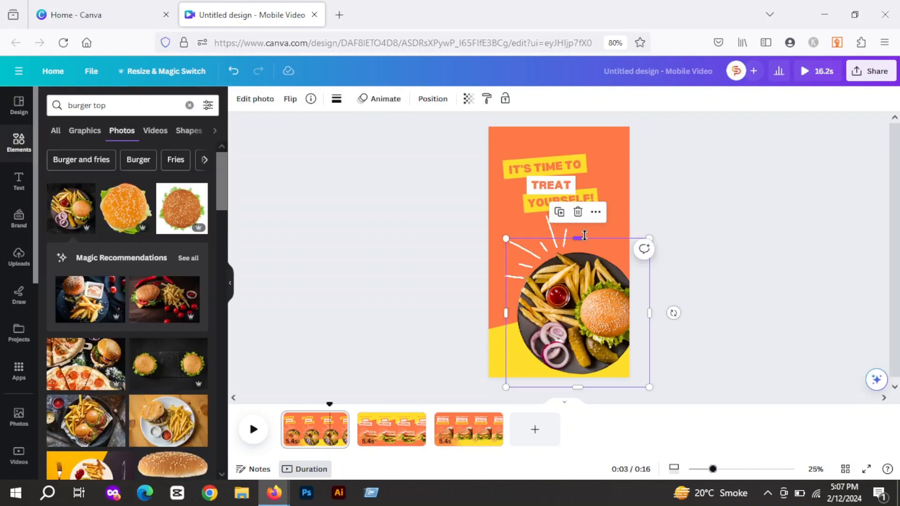
{"action": "left_click", "coordinate": [392, 429]}
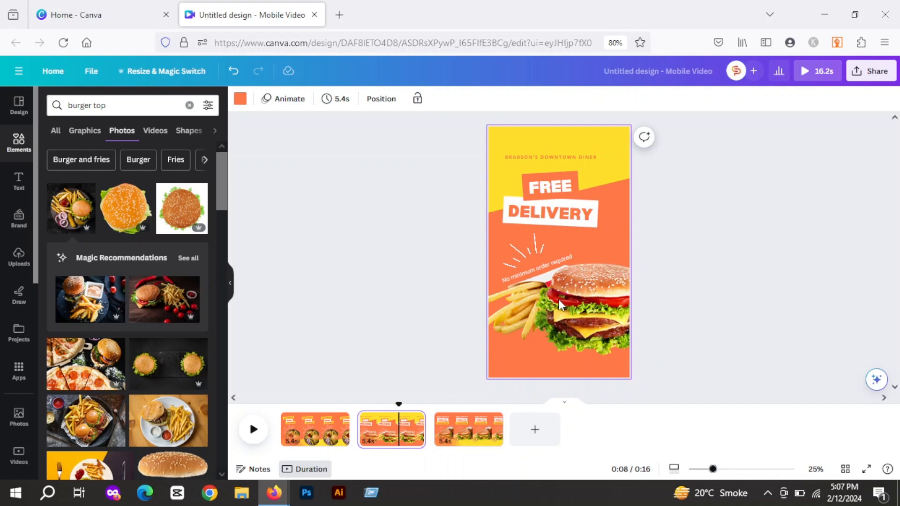
{"action": "left_click", "coordinate": [561, 304]}
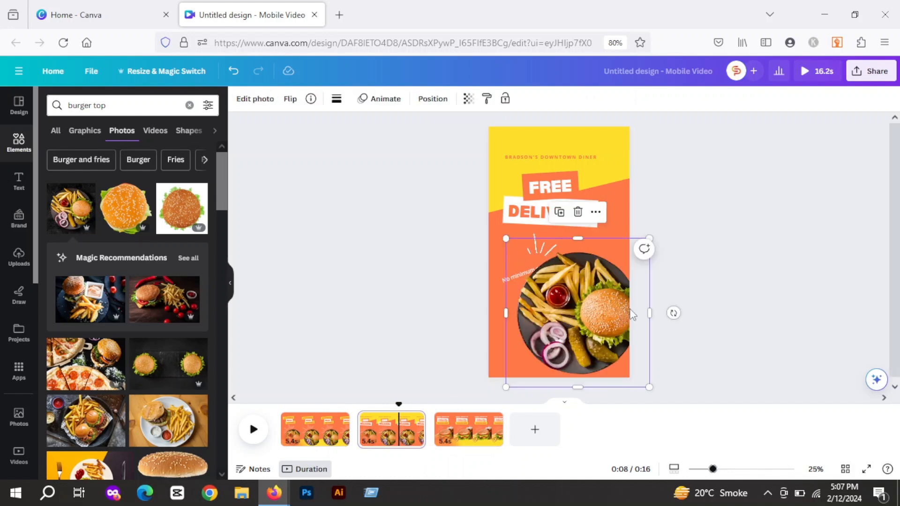
{"action": "left_click", "coordinate": [532, 262]}
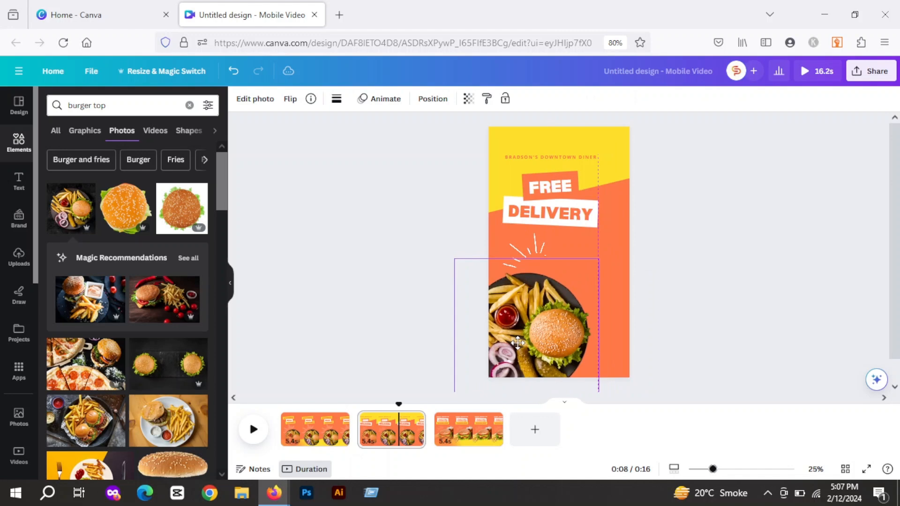
{"action": "left_click", "coordinate": [537, 325]}
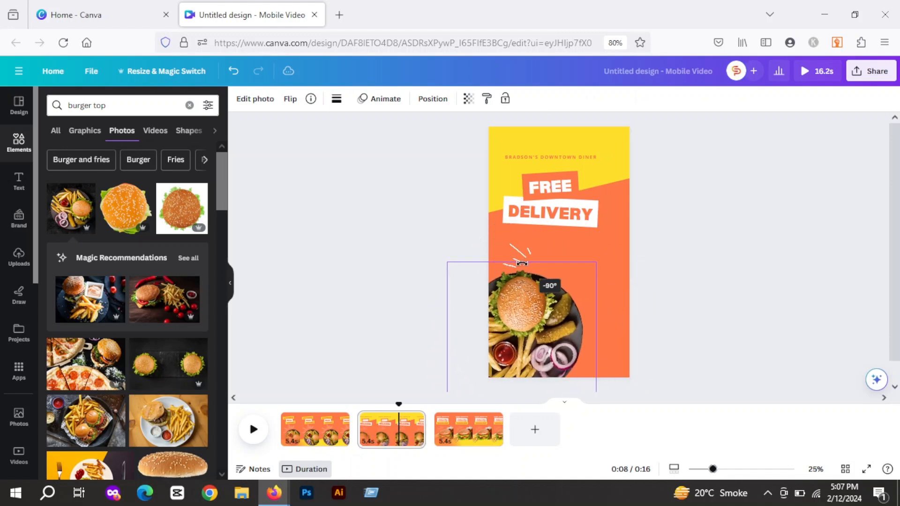
{"action": "left_click", "coordinate": [519, 261]}
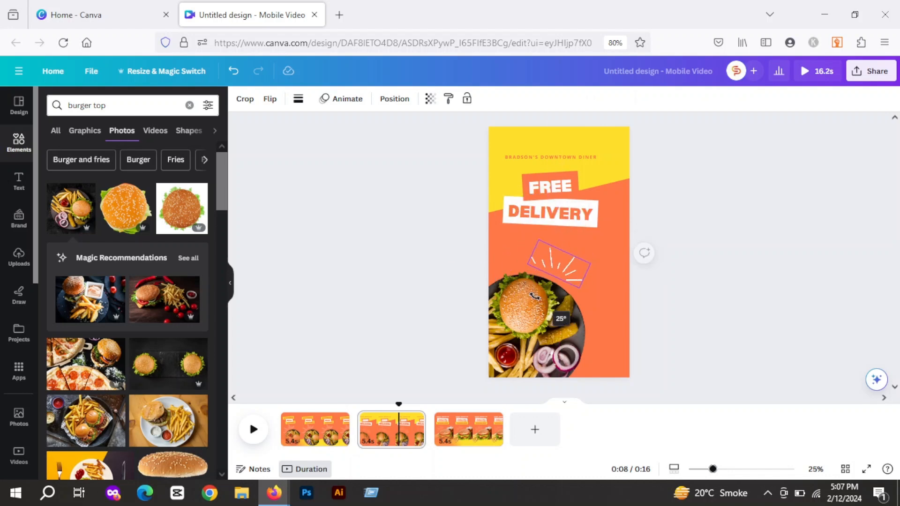
{"action": "left_click", "coordinate": [548, 186]}
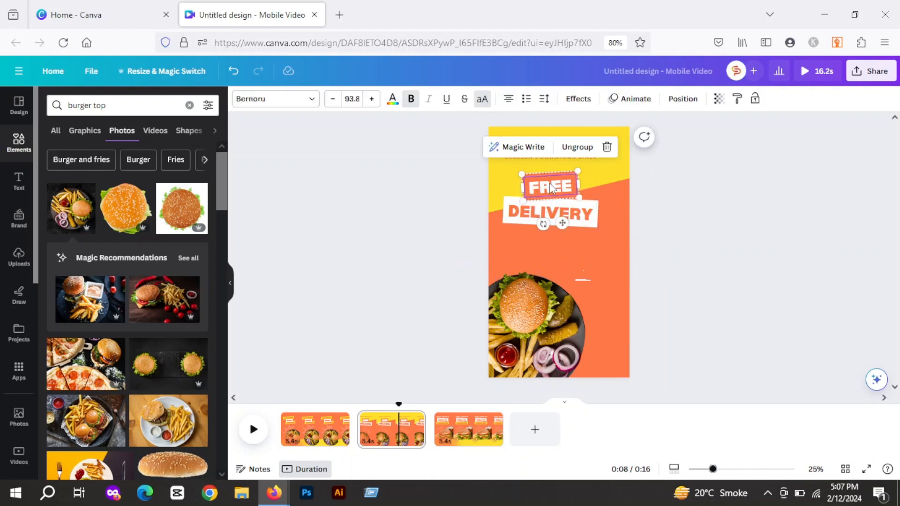
Give the small diner name on the Order Online page a Typewriter animation.
{"action": "left_click", "coordinate": [630, 99]}
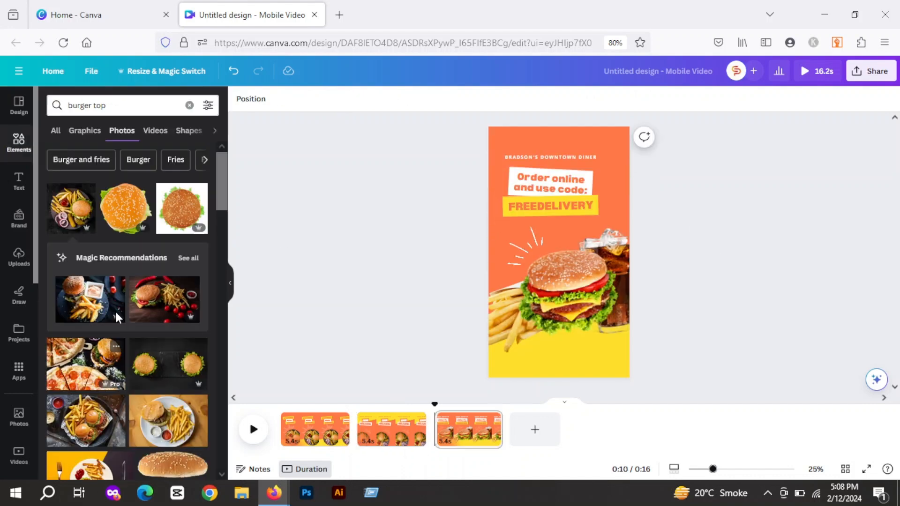
{"action": "left_click", "coordinate": [543, 157]}
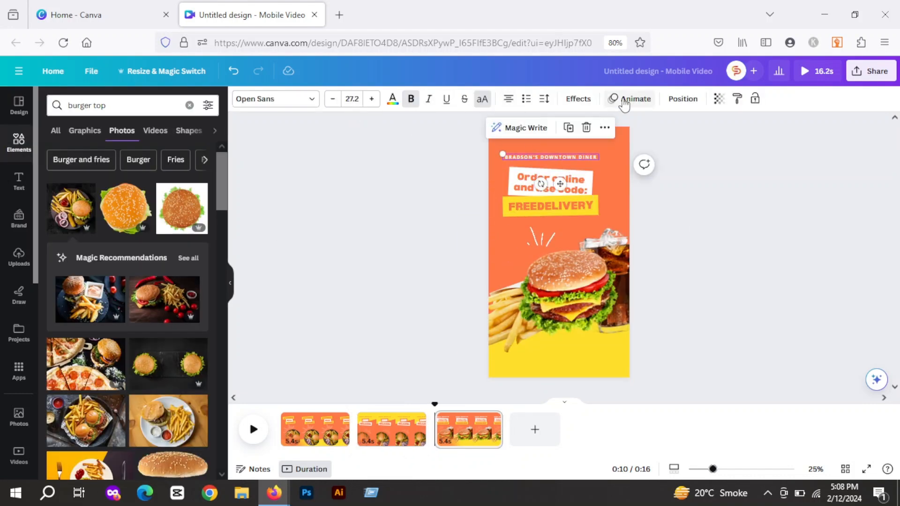
{"action": "left_click", "coordinate": [635, 99]}
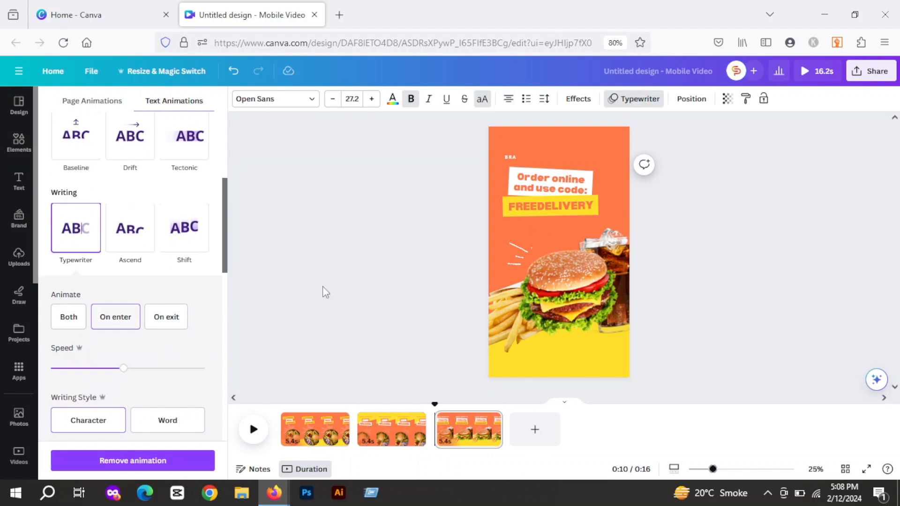
Ungroup the burger and drink photo group on page 3.
{"action": "left_click", "coordinate": [557, 304]}
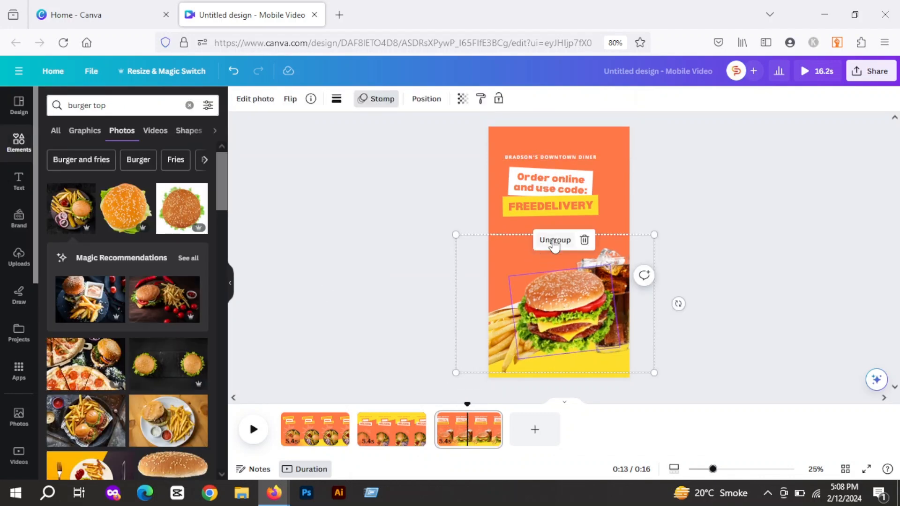
{"action": "left_click", "coordinate": [555, 240]}
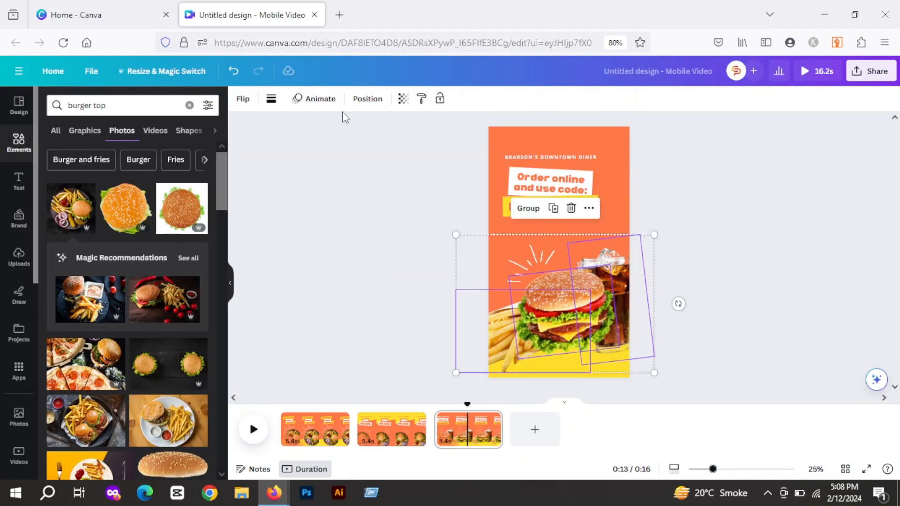
{"action": "left_click", "coordinate": [314, 98]}
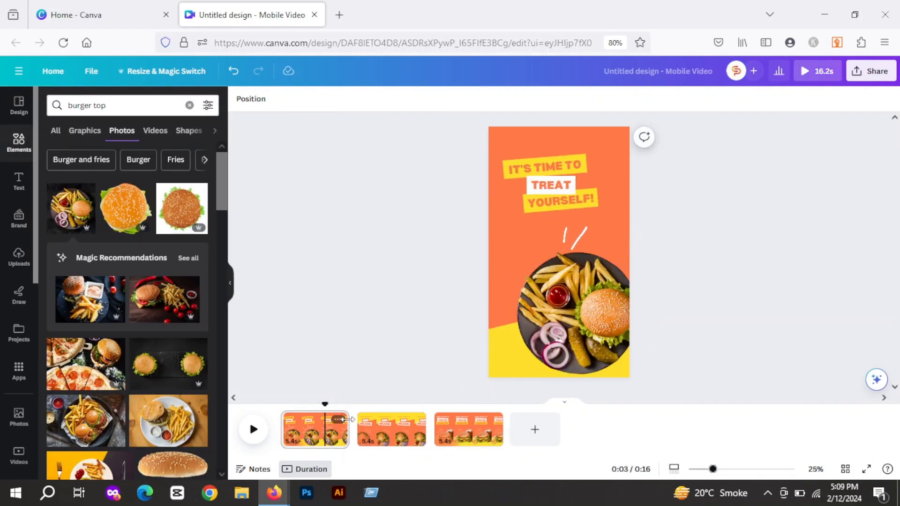
{"action": "mouse_move", "coordinate": [361, 421]}
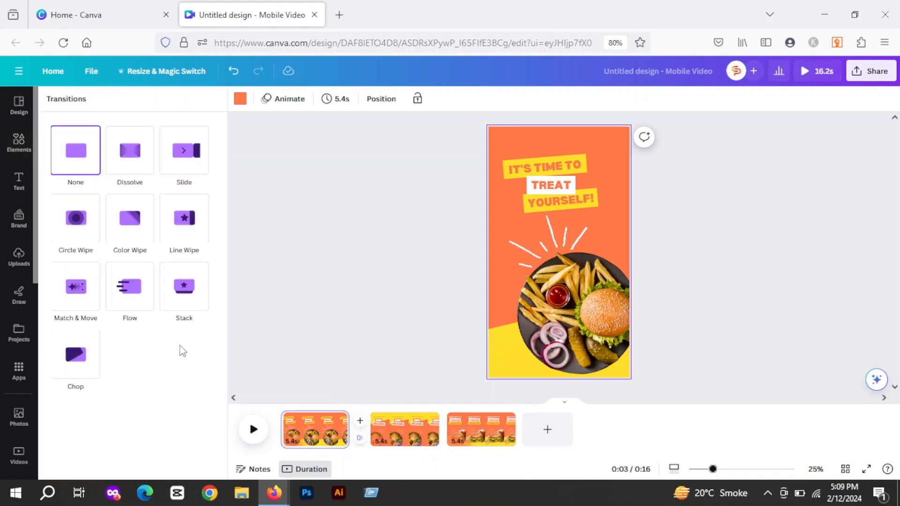
Add a Match & Move transition between pages 1 and 2 and replay from the start.
{"action": "left_click", "coordinate": [75, 286]}
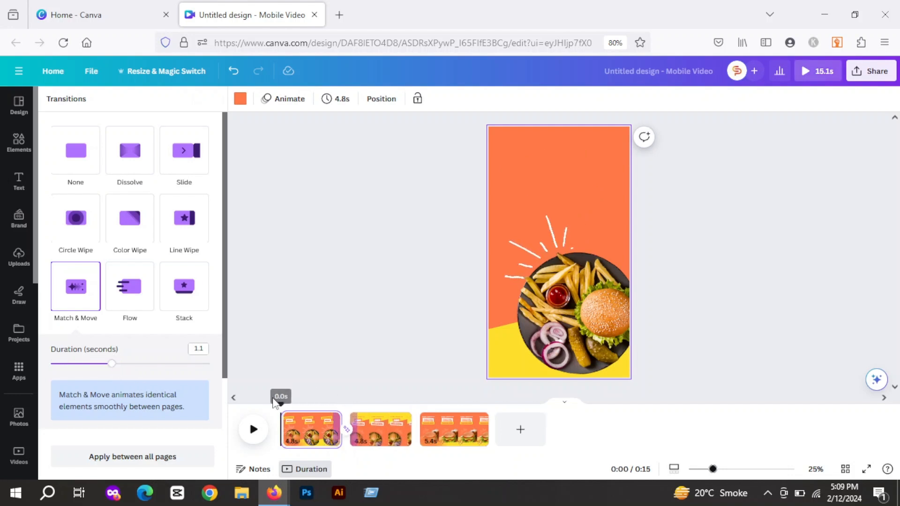
{"action": "left_click", "coordinate": [253, 430]}
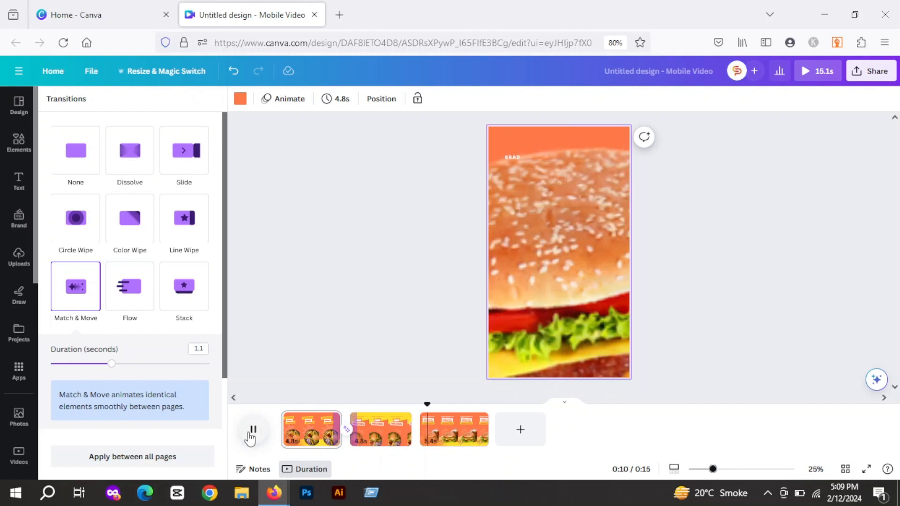
{"action": "left_click", "coordinate": [18, 141]}
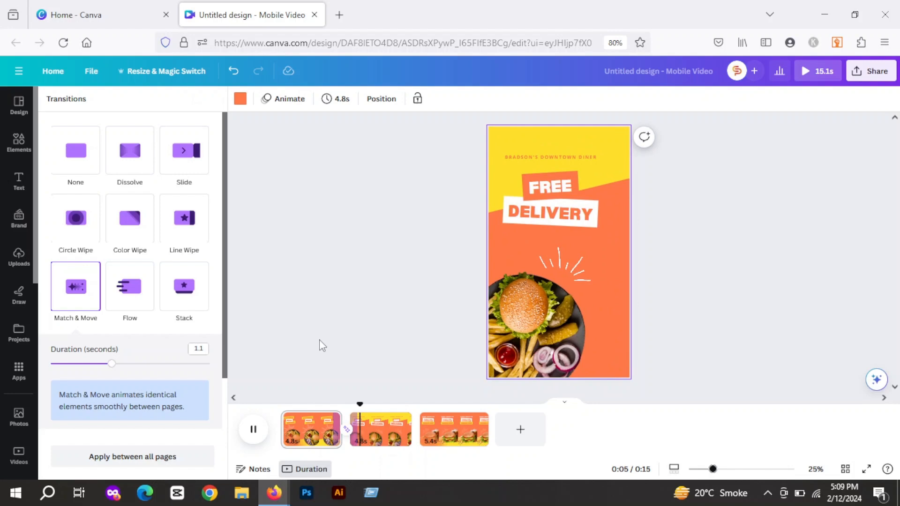
{"action": "left_click", "coordinate": [18, 142]}
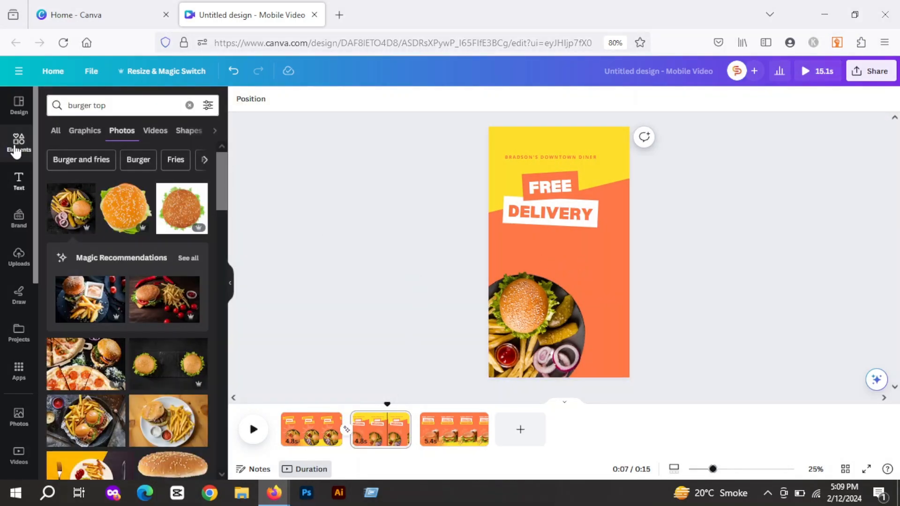
Add a page-sized yellow square to the Free Delivery page and bring it to front.
{"action": "left_click", "coordinate": [190, 105]}
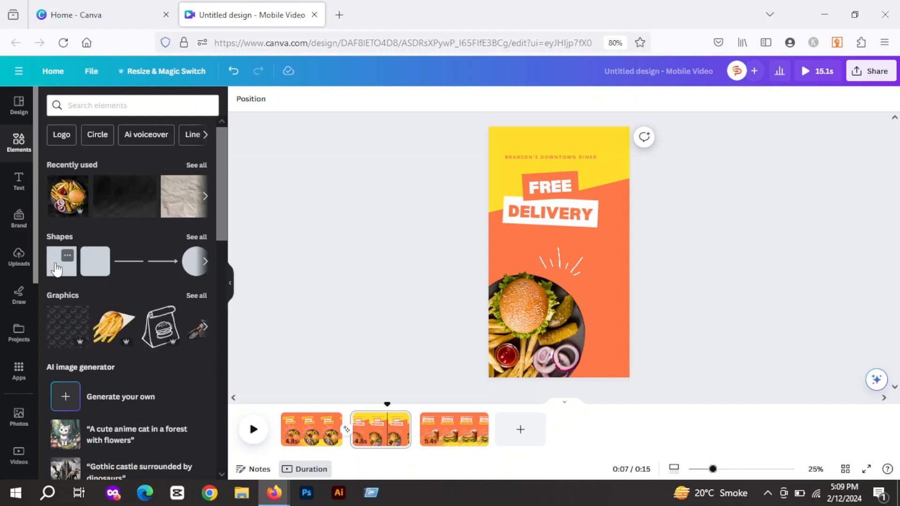
{"action": "left_click", "coordinate": [62, 261]}
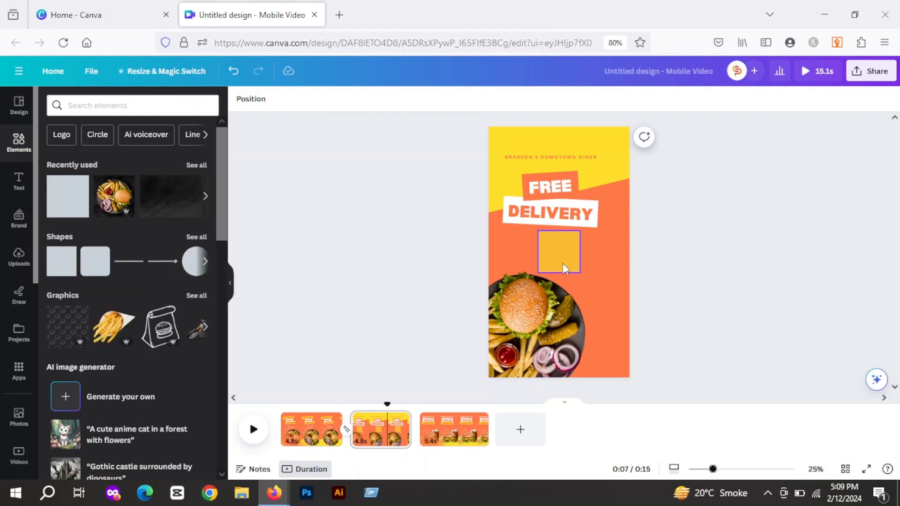
{"action": "left_click", "coordinate": [557, 251]}
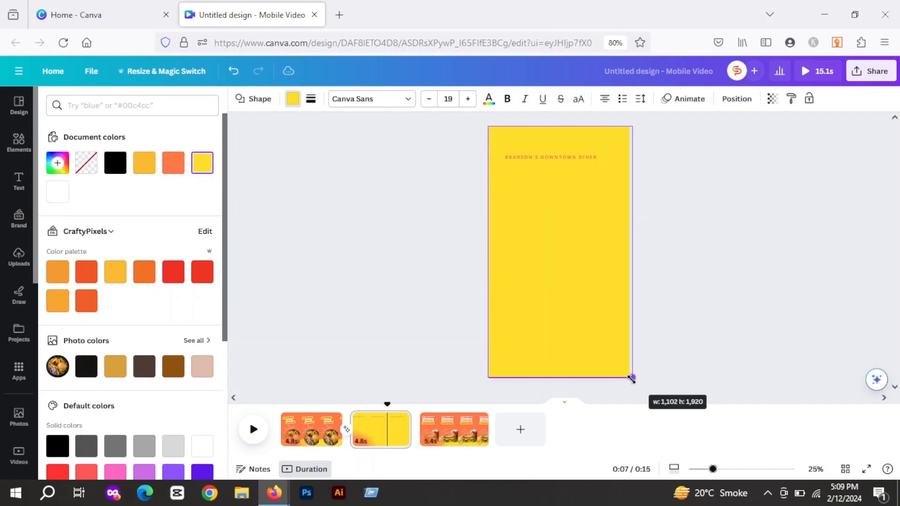
{"action": "right_click", "coordinate": [560, 253]}
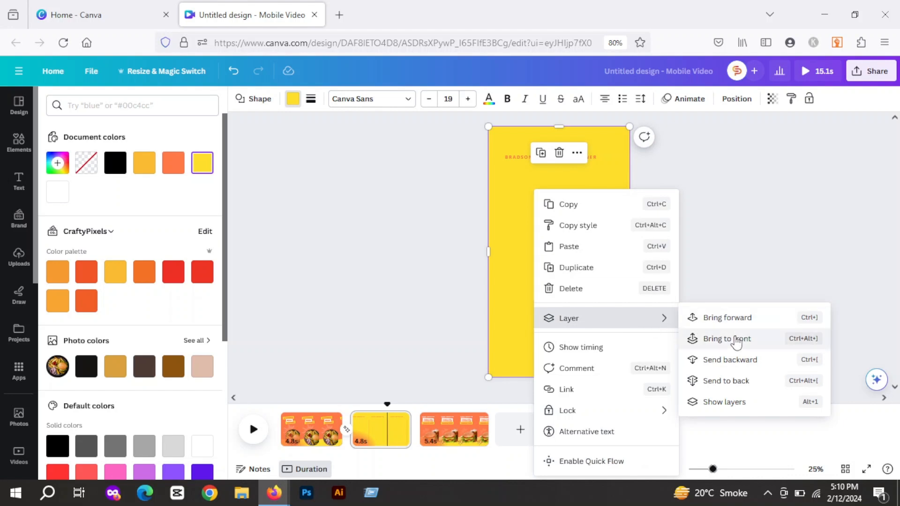
{"action": "left_click", "coordinate": [727, 338]}
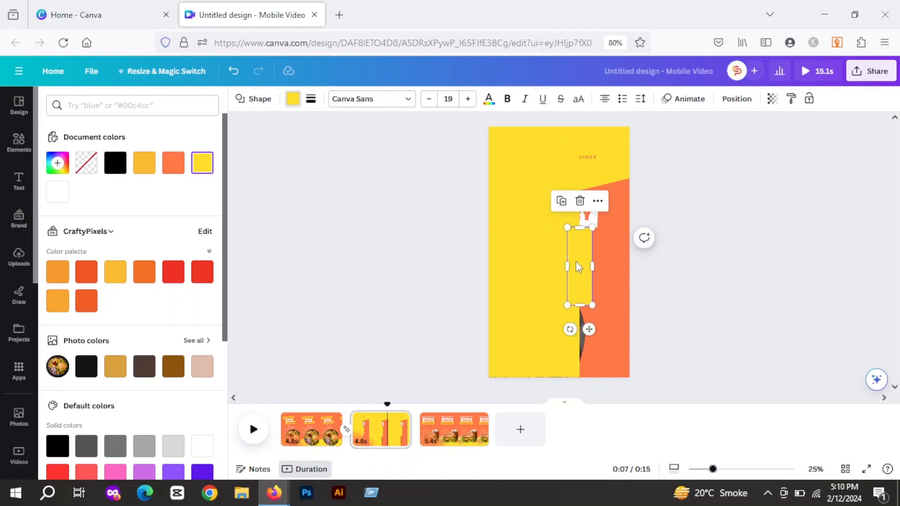
Drag the yellow rectangle just past the Free Delivery page's right edge.
{"action": "left_click", "coordinate": [614, 189]}
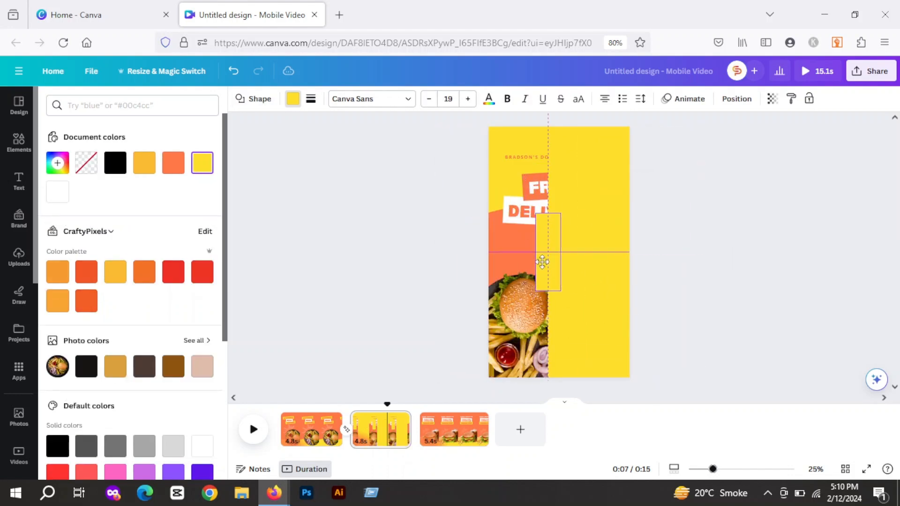
{"action": "left_click", "coordinate": [585, 253]}
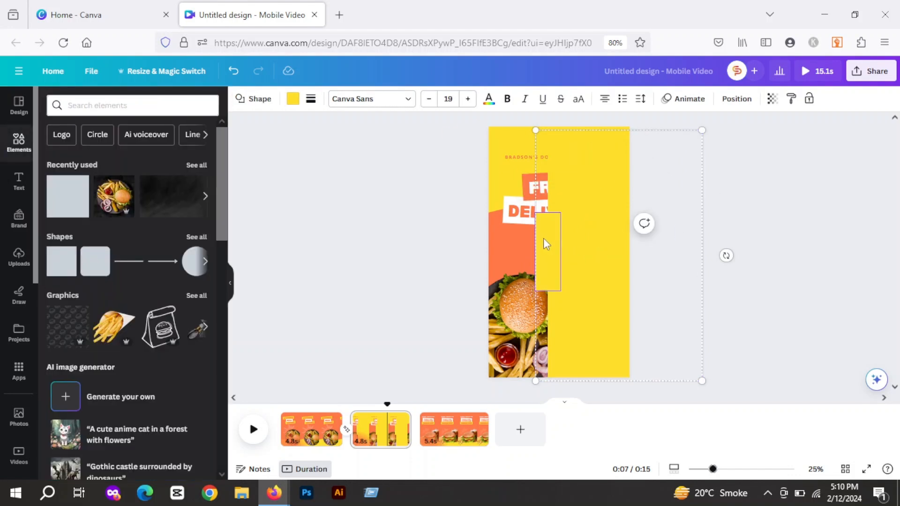
{"action": "left_click", "coordinate": [772, 98]}
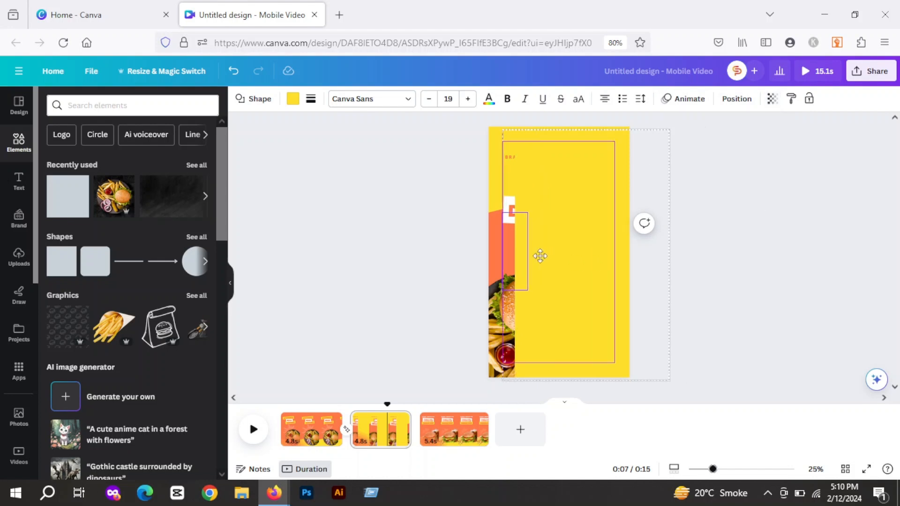
{"action": "left_click", "coordinate": [772, 98]}
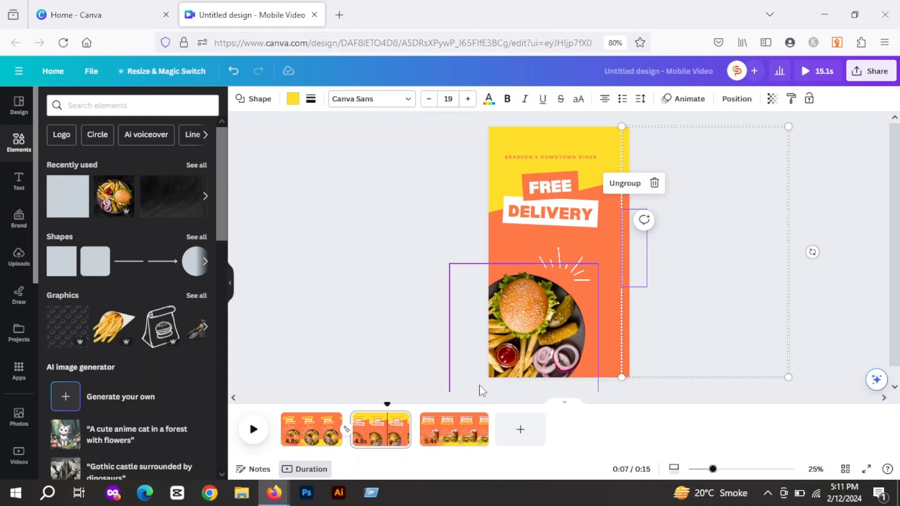
Open the Transitions panel from the slot between pages 2 and 3.
{"action": "left_click", "coordinate": [453, 429]}
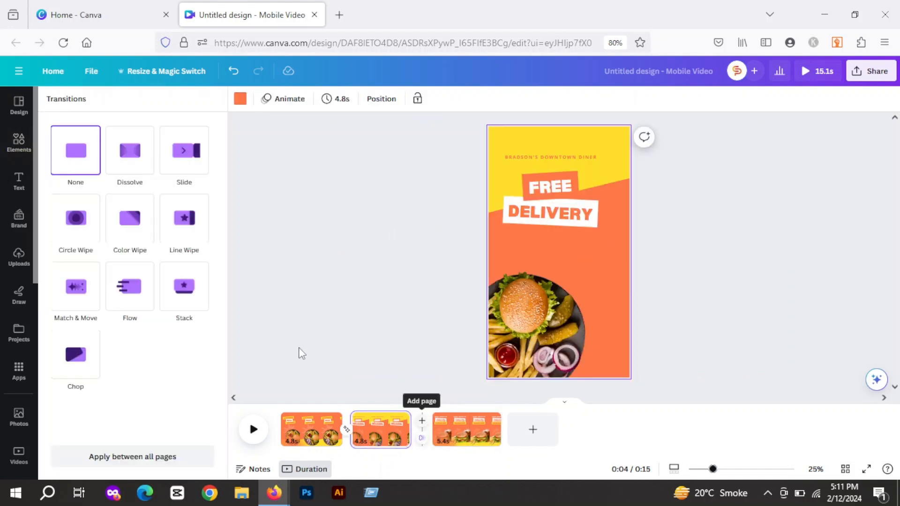
Apply Match & Move between pages 2 and 3, then return to page 1.
{"action": "left_click", "coordinate": [75, 286]}
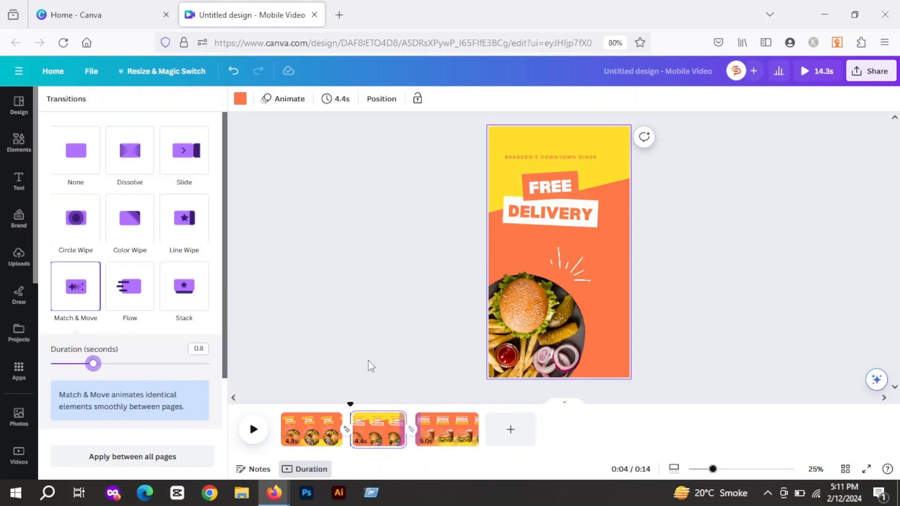
{"action": "left_click", "coordinate": [18, 143]}
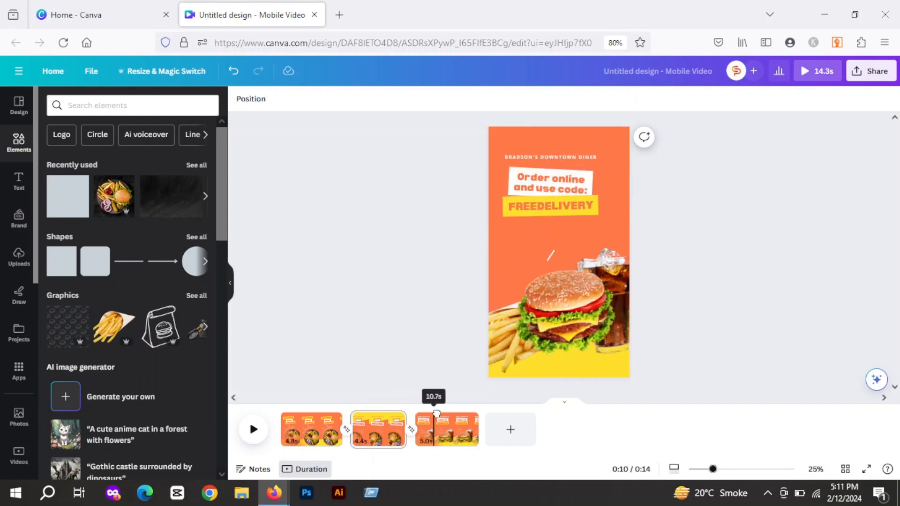
{"action": "left_click", "coordinate": [311, 429]}
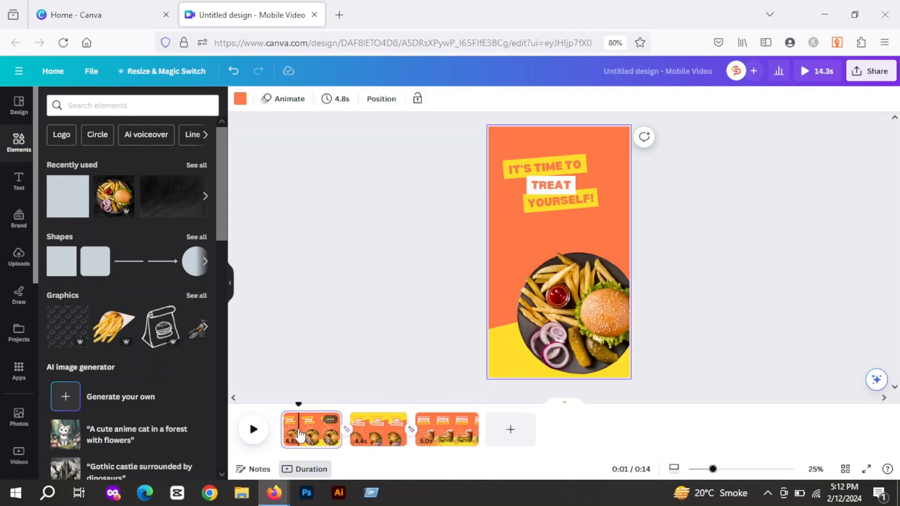
Set page duration to 2.0s and apply it to all pages.
{"action": "left_click", "coordinate": [336, 98]}
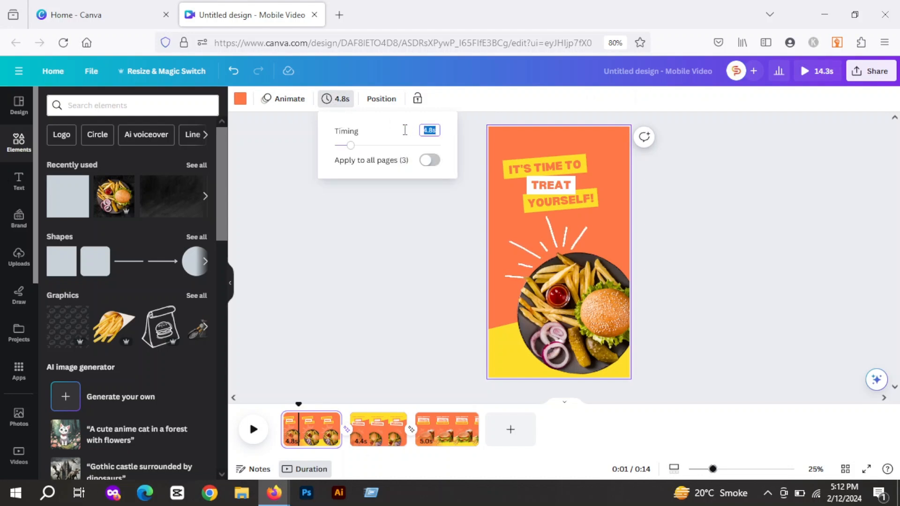
{"action": "left_click", "coordinate": [429, 160]}
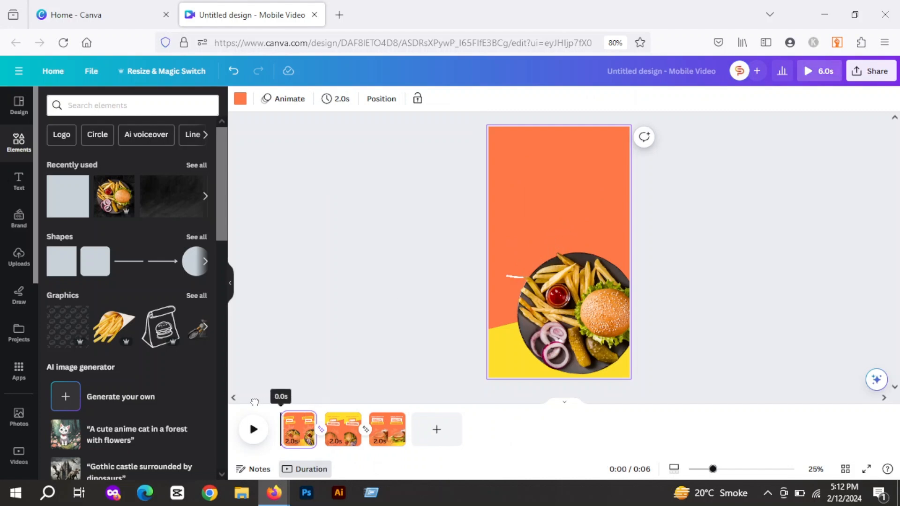
Play the 6-second video preview, then bring up the Share menu.
{"action": "left_click", "coordinate": [253, 429]}
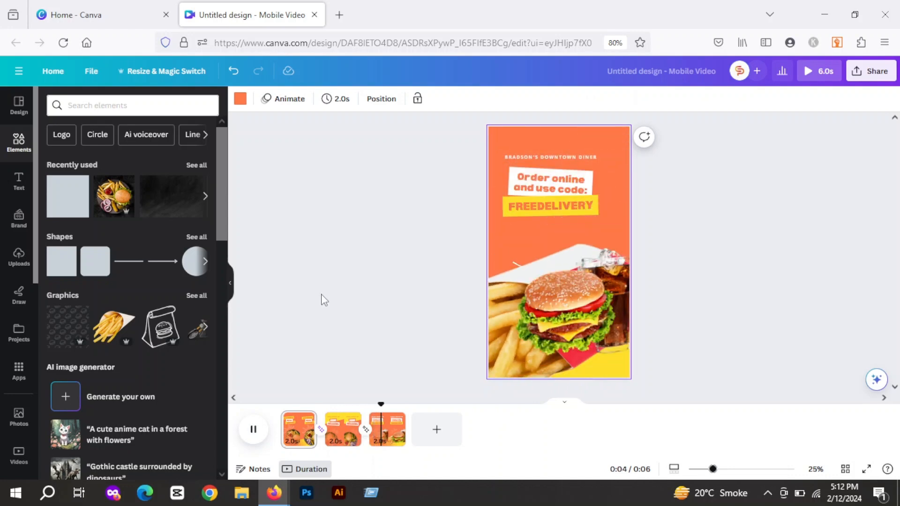
{"action": "left_click", "coordinate": [253, 429]}
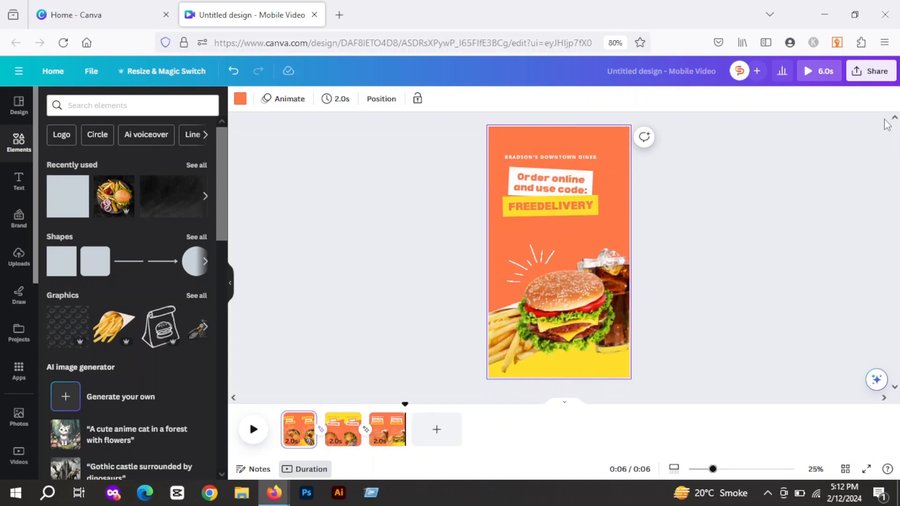
{"action": "left_click", "coordinate": [870, 71]}
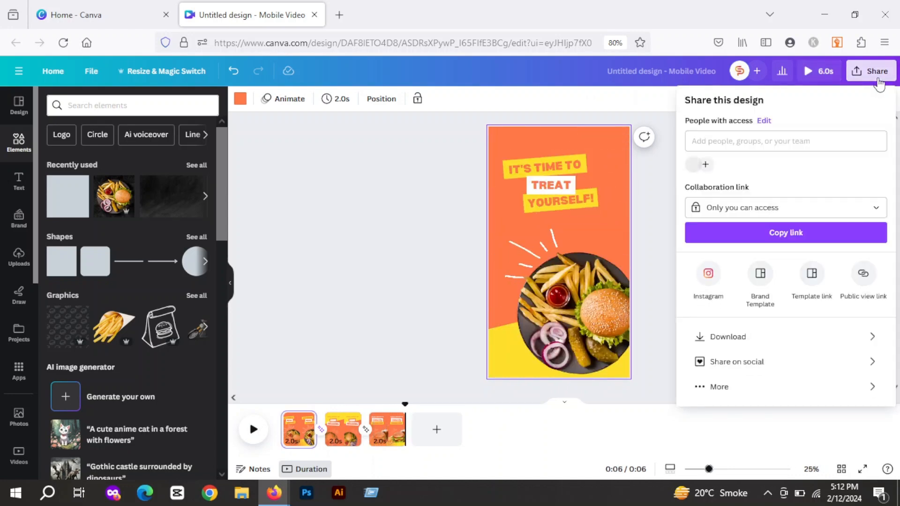
Download the design as an MP4 Video covering All pages (3).
{"action": "left_click", "coordinate": [727, 337]}
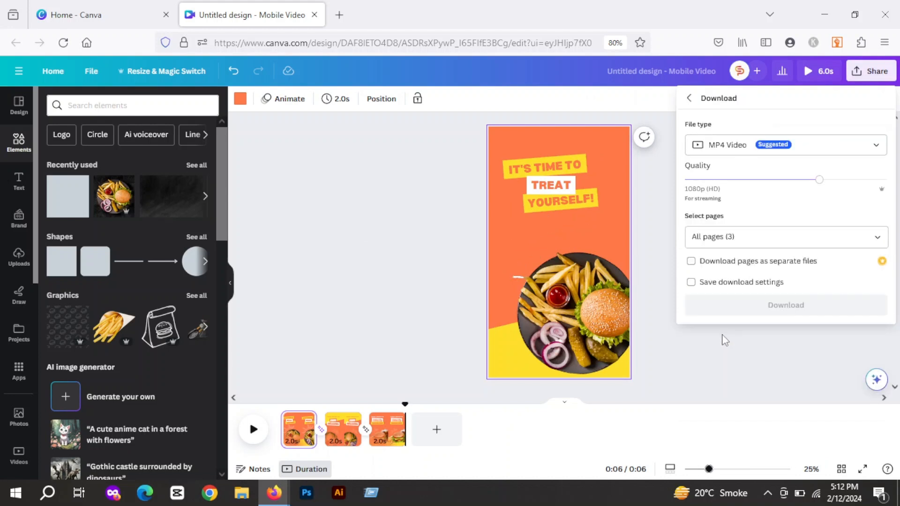
{"action": "mouse_move", "coordinate": [785, 304]}
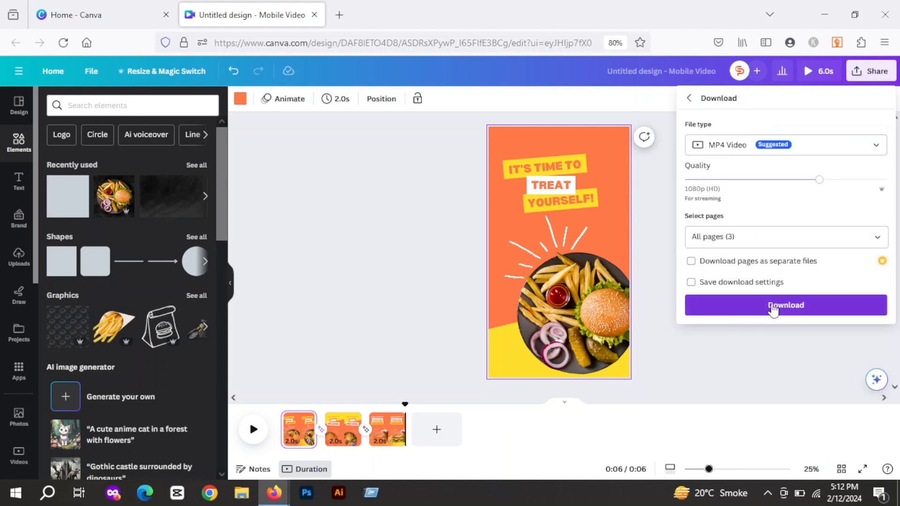
{"action": "left_click", "coordinate": [786, 305]}
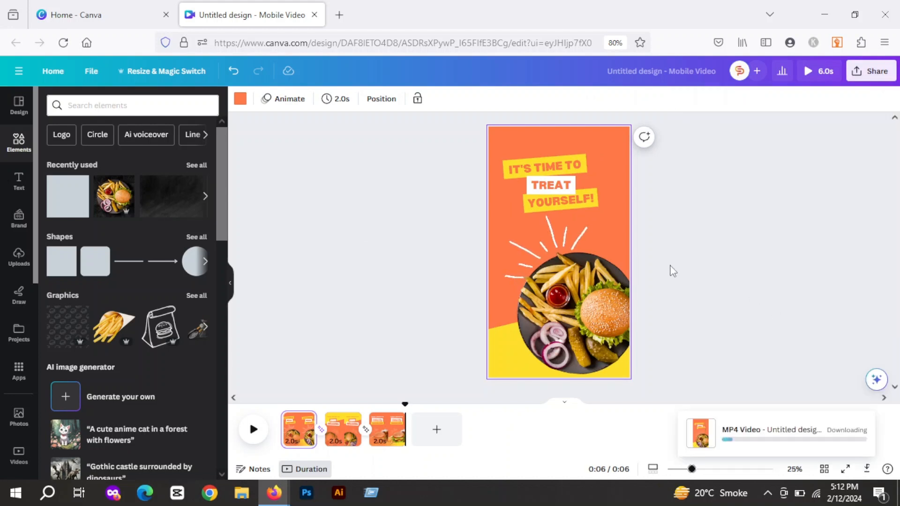
{"action": "mouse_move", "coordinate": [786, 415]}
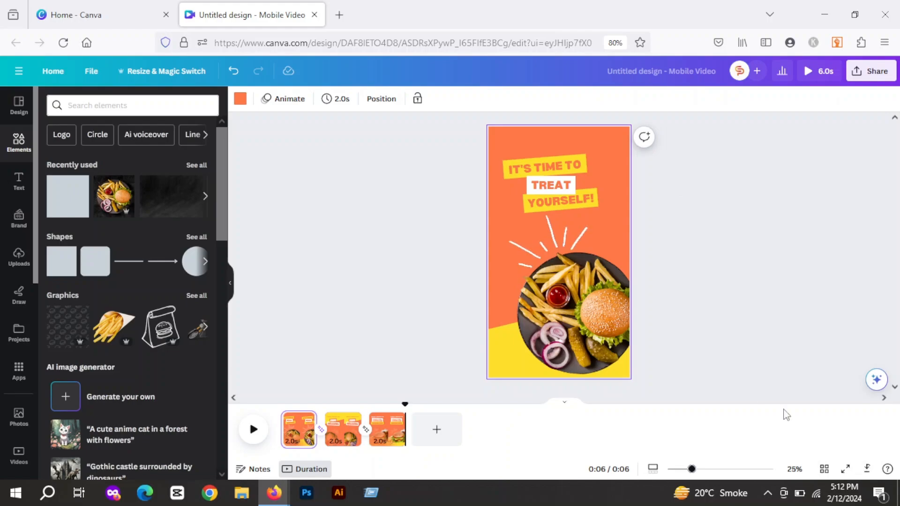